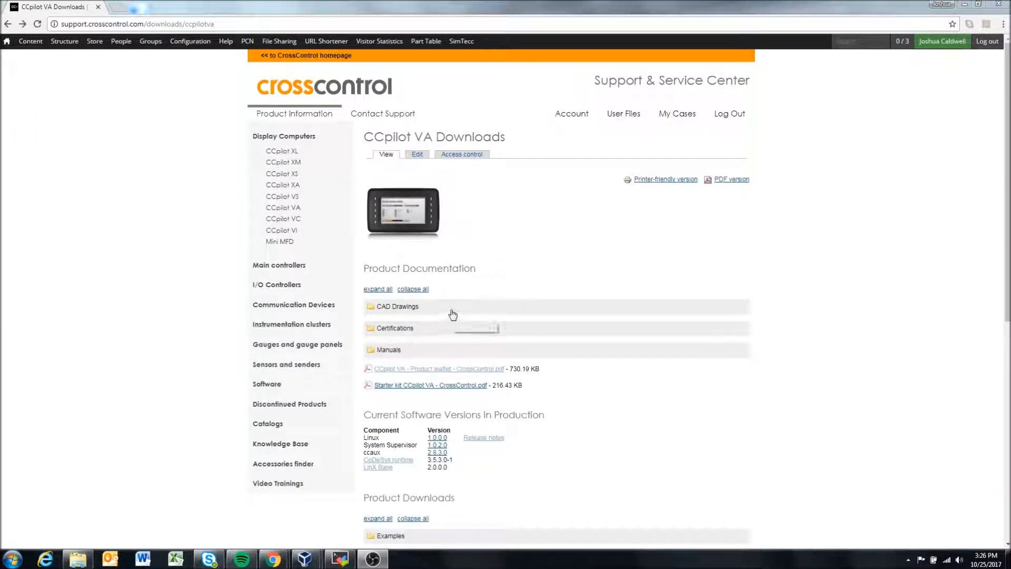
{"action": "mouse_move", "coordinate": [443, 304]}
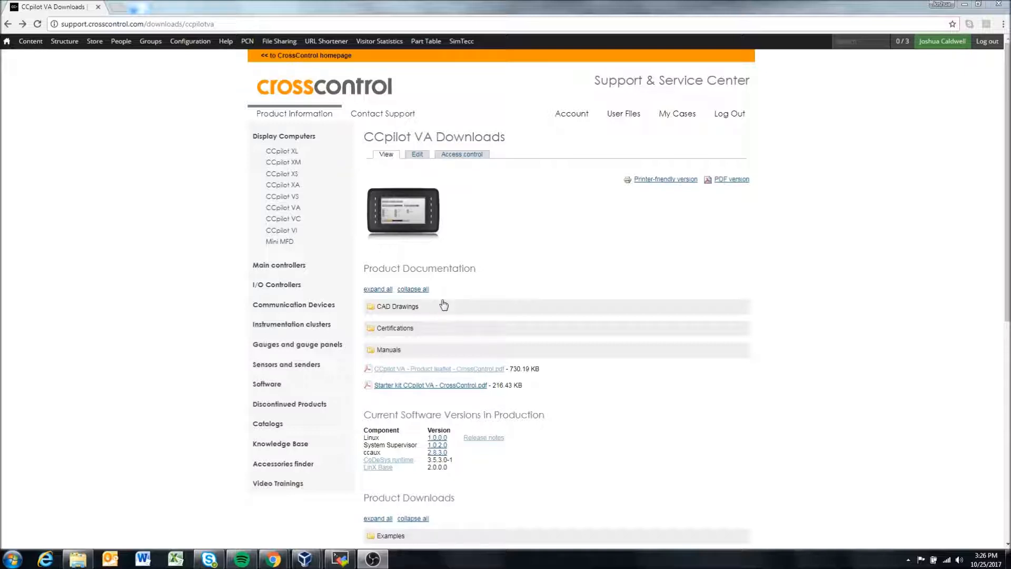
{"action": "mouse_move", "coordinate": [598, 295]}
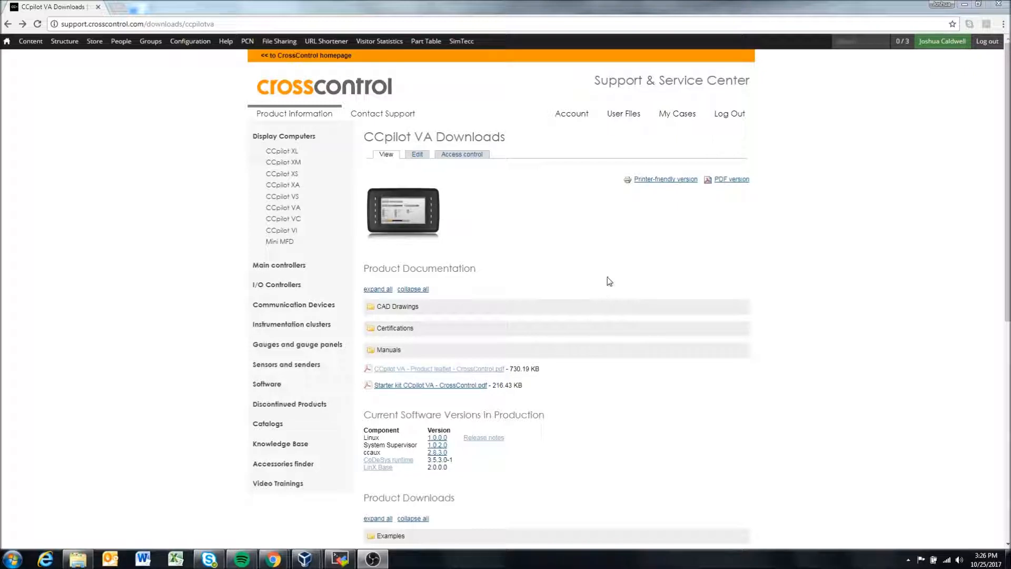
Select the words 'CCpilot VA' in the Downloads page heading
{"action": "left_click", "coordinate": [190, 40]}
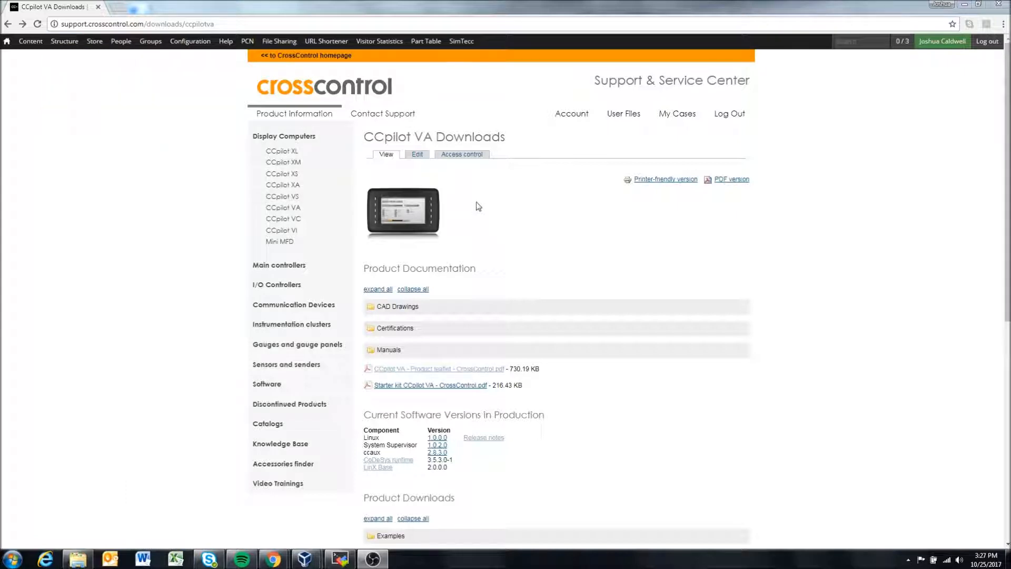
{"action": "mouse_move", "coordinate": [528, 218]}
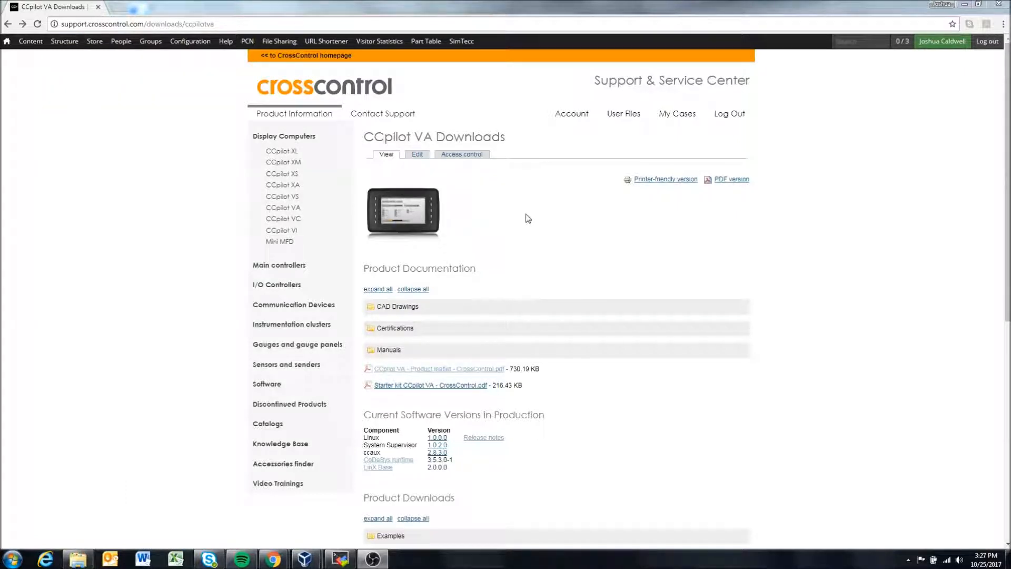
{"action": "mouse_move", "coordinate": [516, 206]}
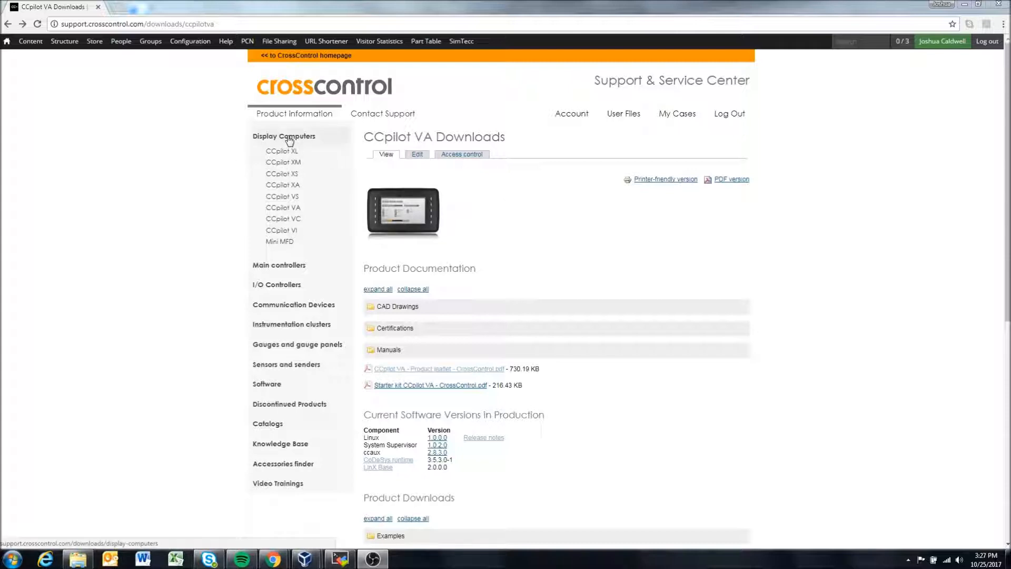
{"action": "mouse_move", "coordinate": [398, 132]}
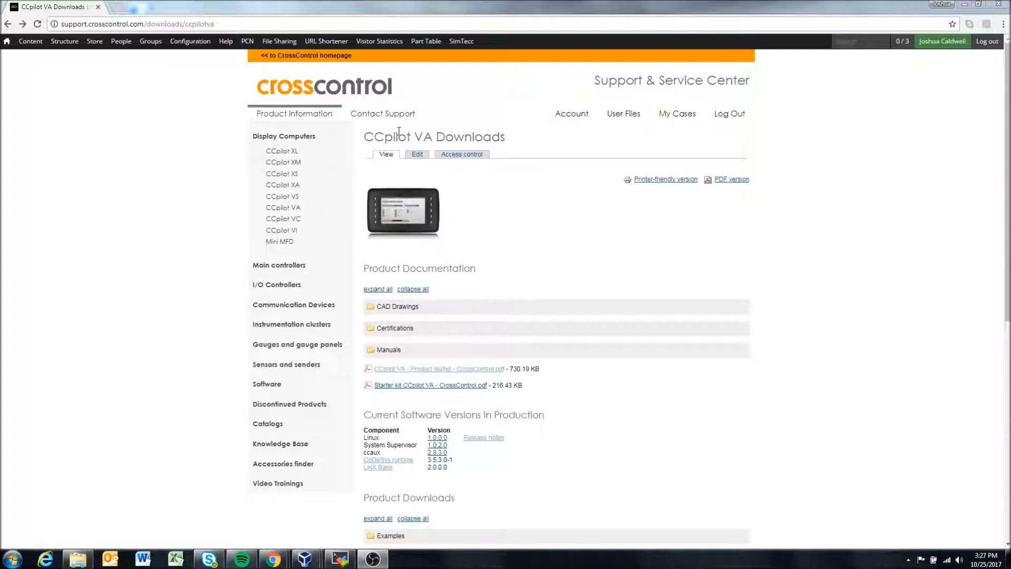
{"action": "double_click", "coordinate": [400, 137]}
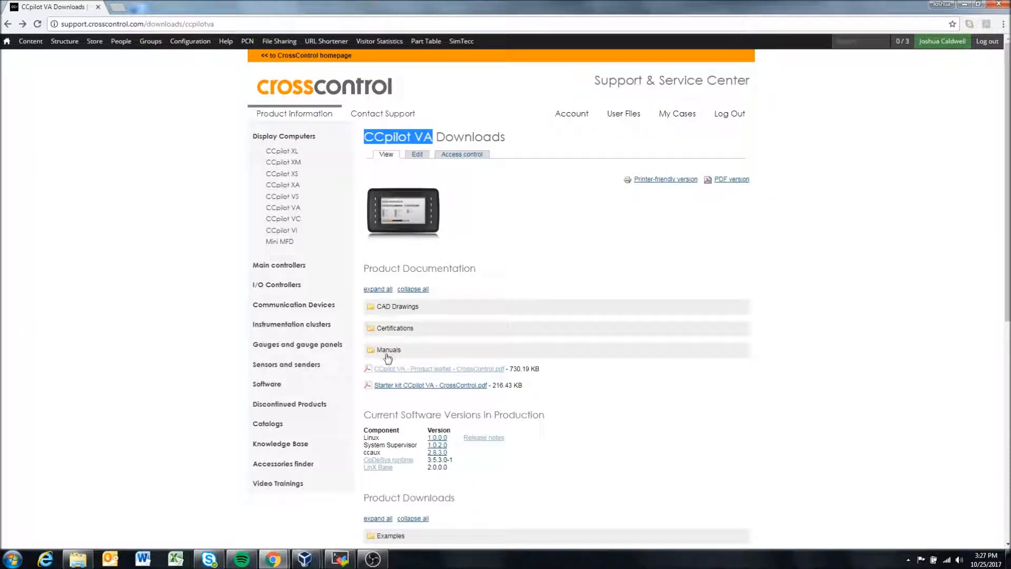
{"action": "mouse_move", "coordinate": [388, 354]}
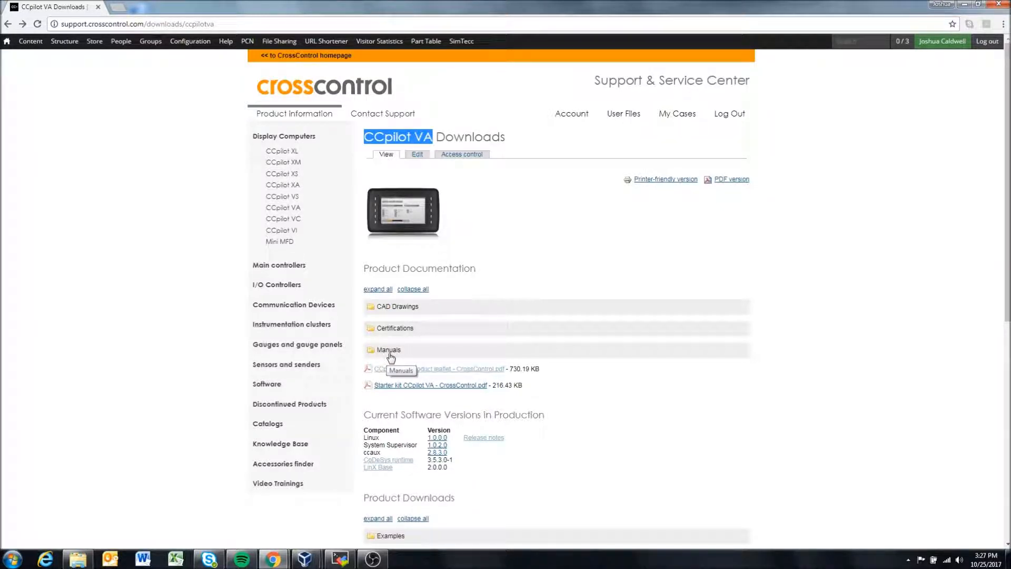
{"action": "mouse_move", "coordinate": [405, 196]}
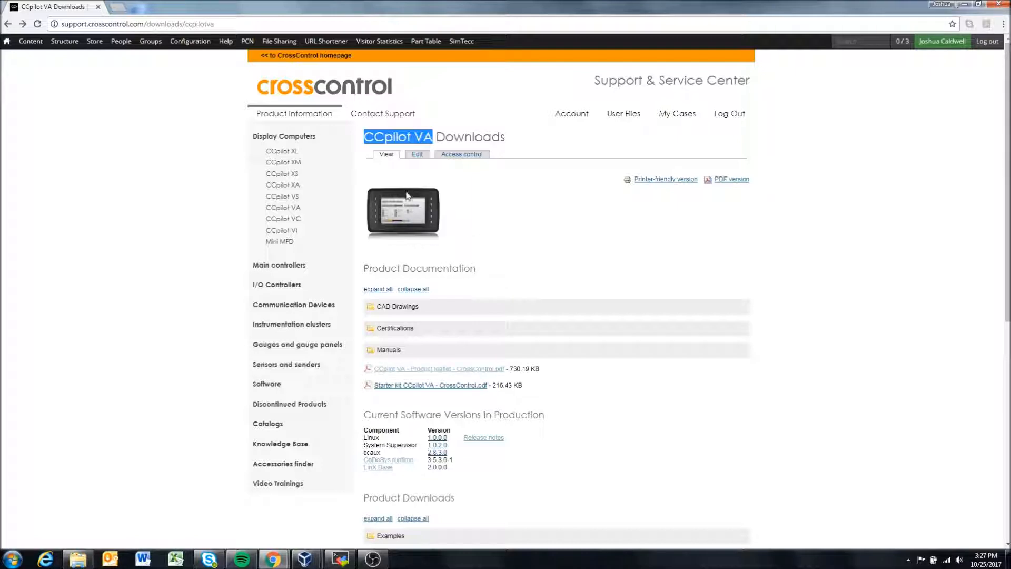
{"action": "mouse_move", "coordinate": [419, 306]}
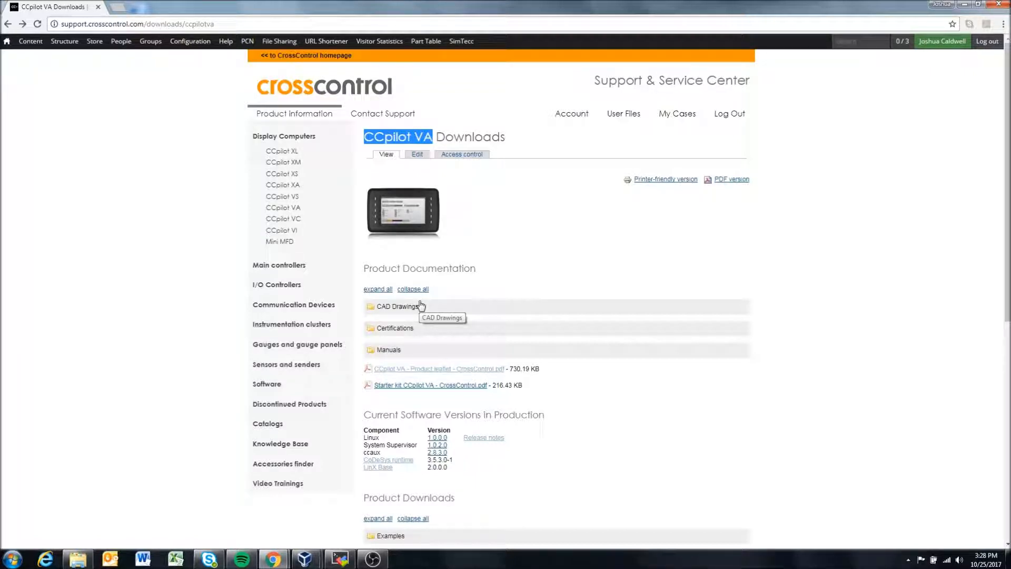
{"action": "mouse_move", "coordinate": [483, 293]}
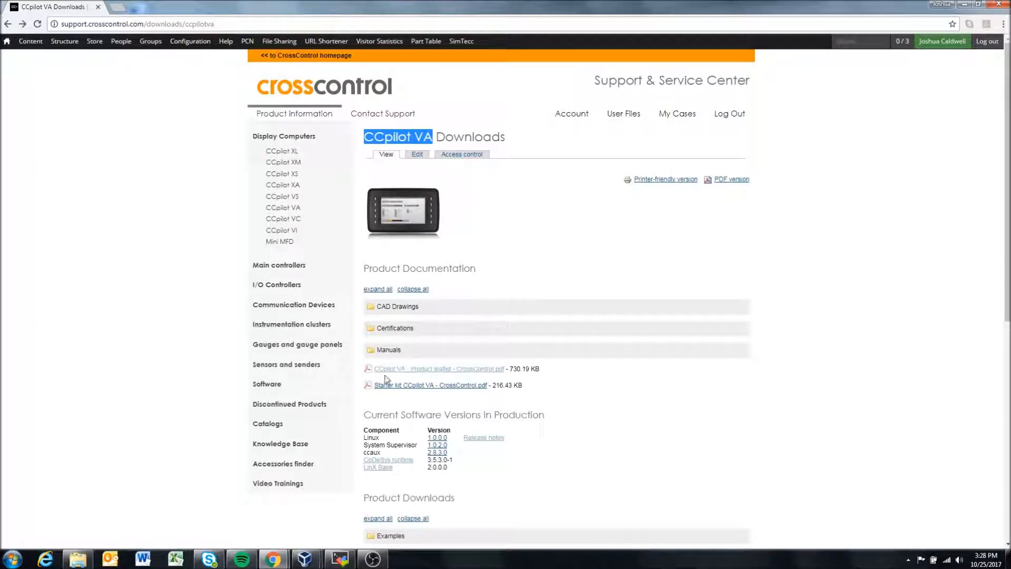
{"action": "mouse_move", "coordinate": [389, 350]}
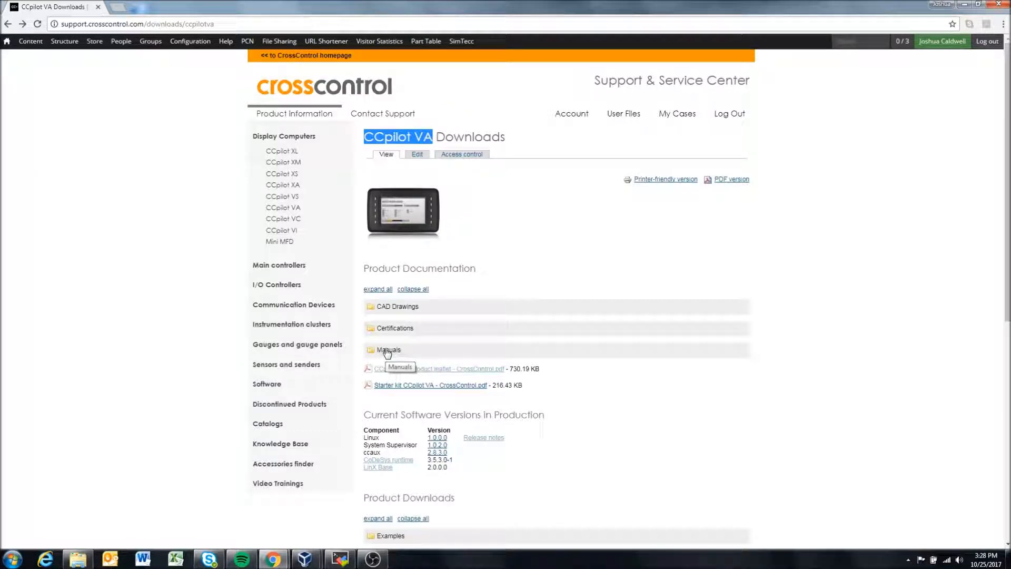
Expand, collapse, then re-expand the Manuals folder to list its five PDF manuals
{"action": "left_click", "coordinate": [389, 350]}
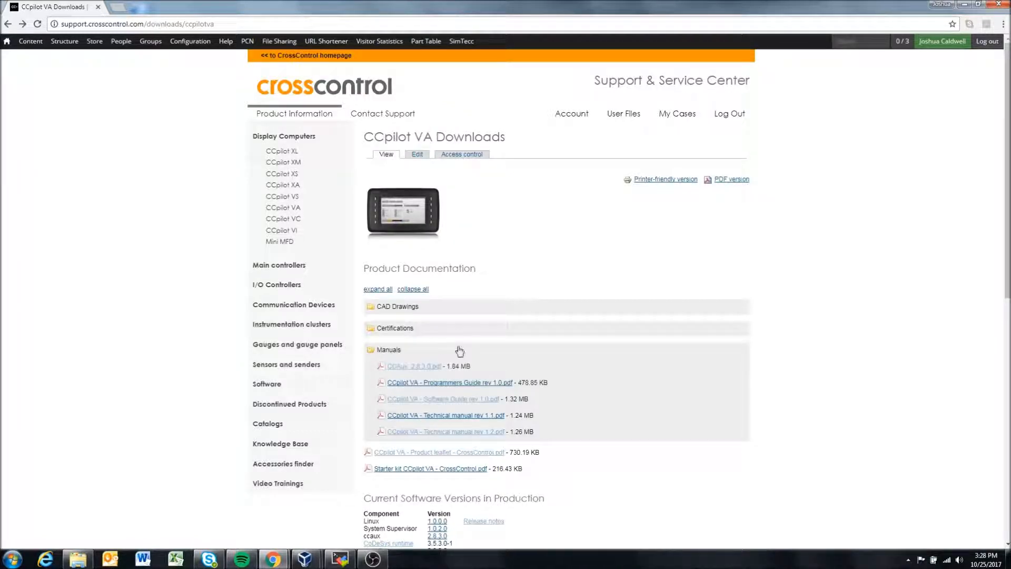
{"action": "mouse_move", "coordinate": [528, 252]}
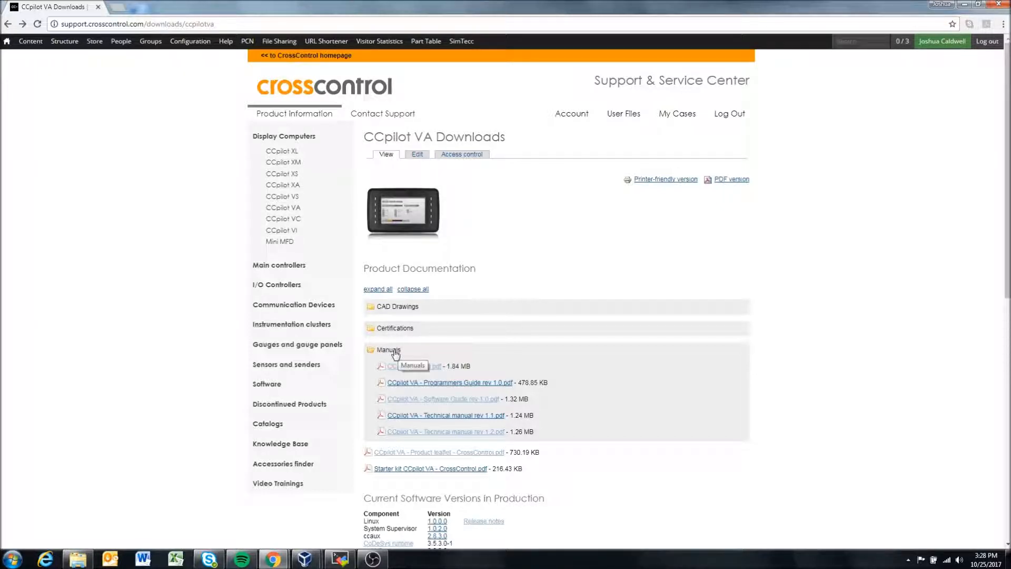
{"action": "left_click", "coordinate": [388, 350]}
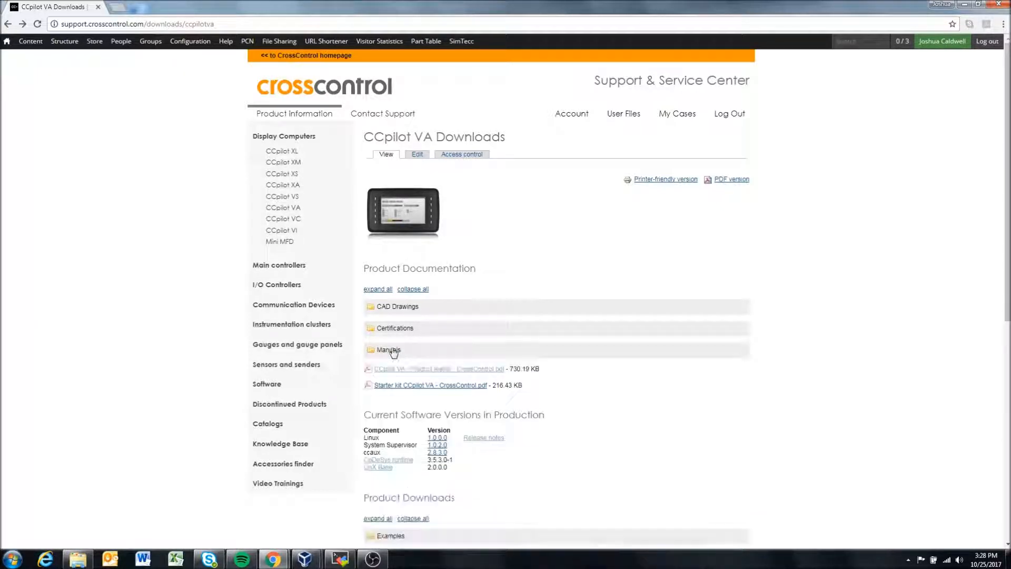
{"action": "left_click", "coordinate": [389, 350]}
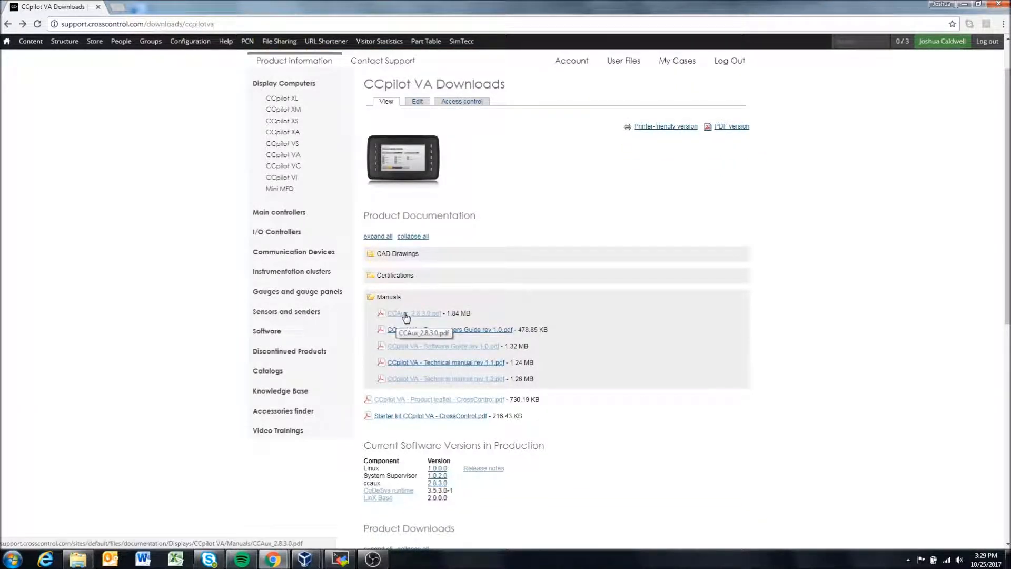
{"action": "mouse_move", "coordinate": [425, 378]}
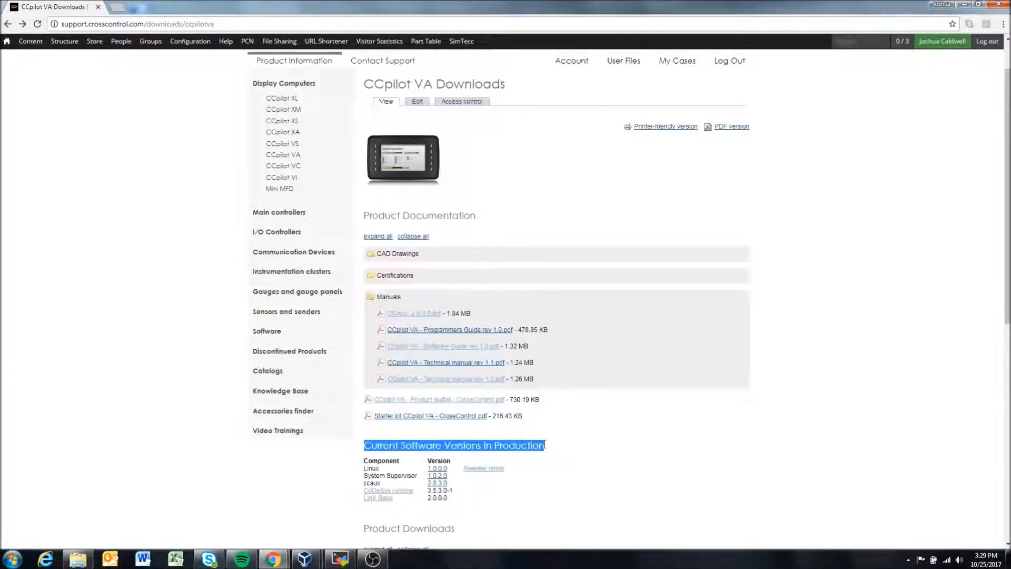
Scroll to Operating System Images and Firmware and expand the 1.0.0.0 folder
{"action": "scroll", "scroll_direction": "down", "scroll_amount": 3}
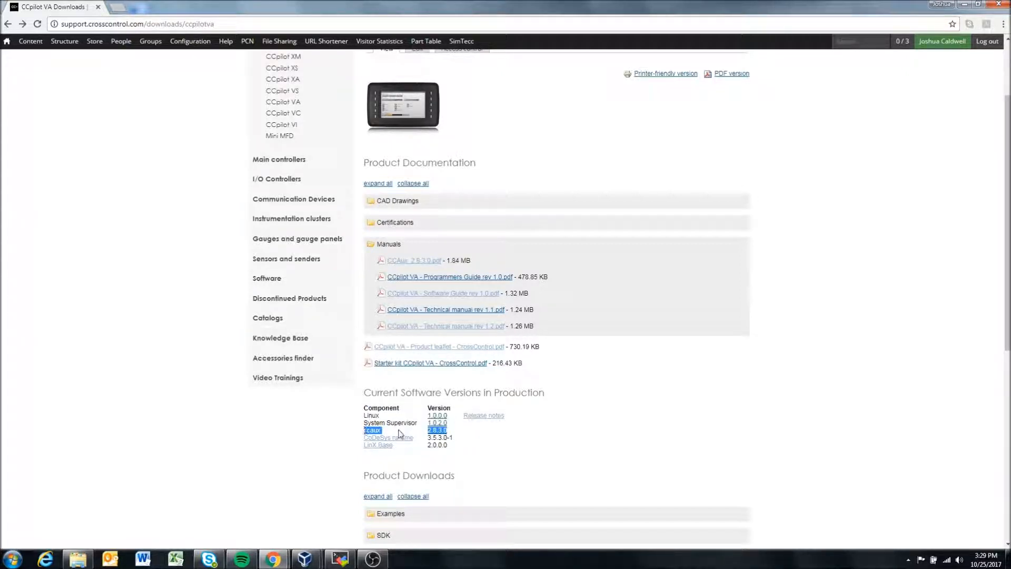
{"action": "scroll", "scroll_direction": "down", "scroll_amount": 3}
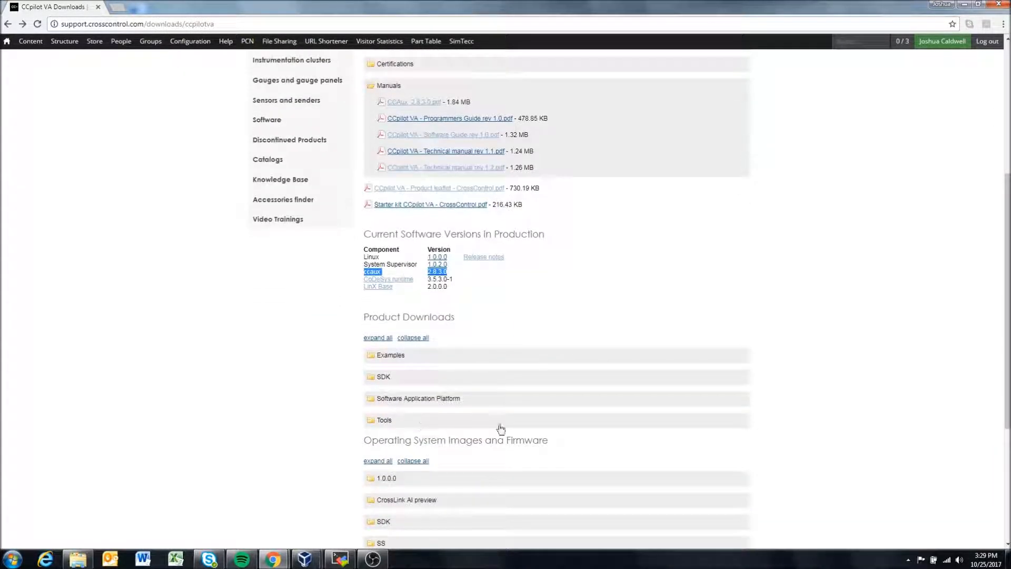
{"action": "scroll", "scroll_direction": "down", "scroll_amount": 3}
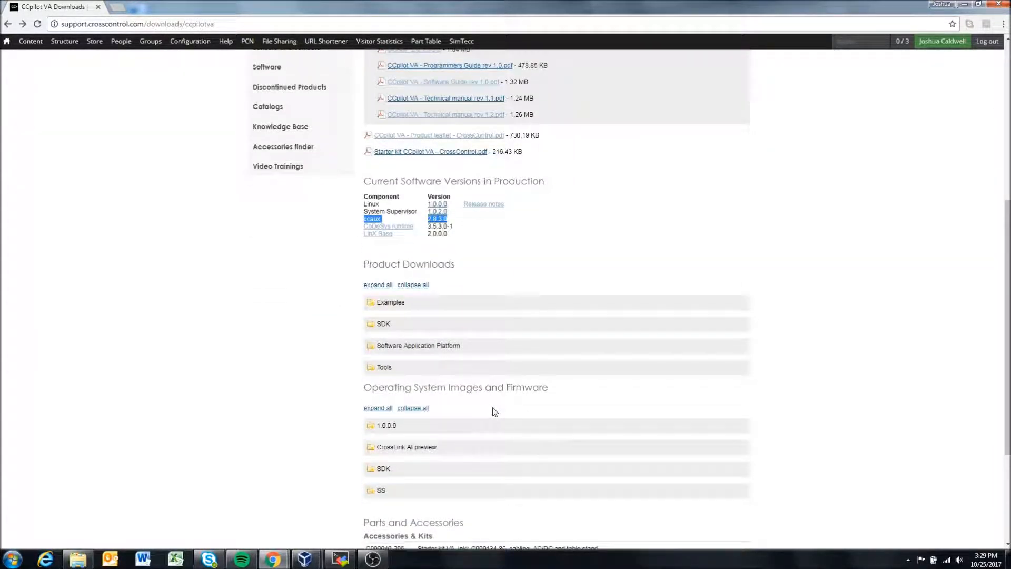
{"action": "left_click", "coordinate": [387, 425]}
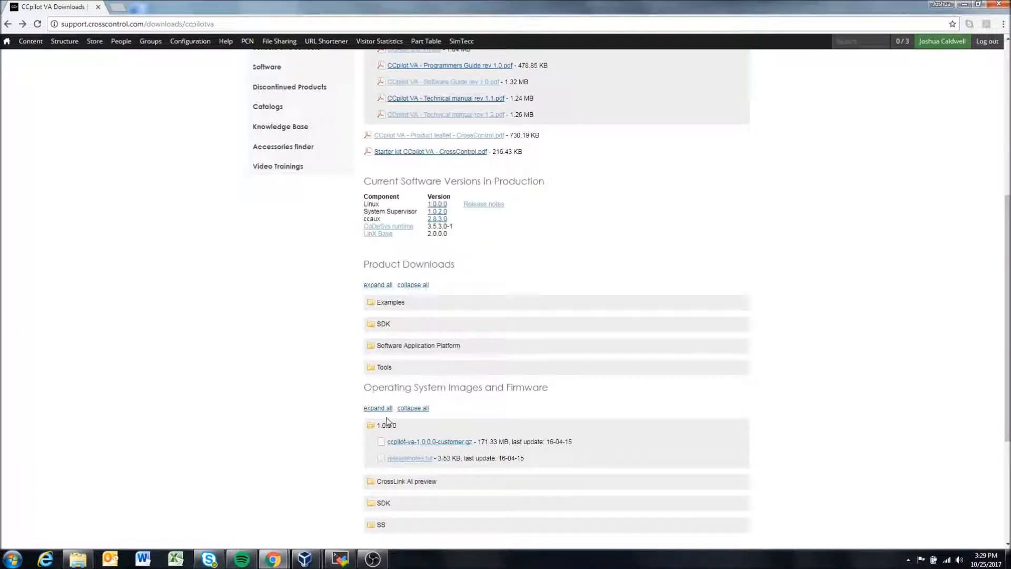
{"action": "mouse_move", "coordinate": [410, 458]}
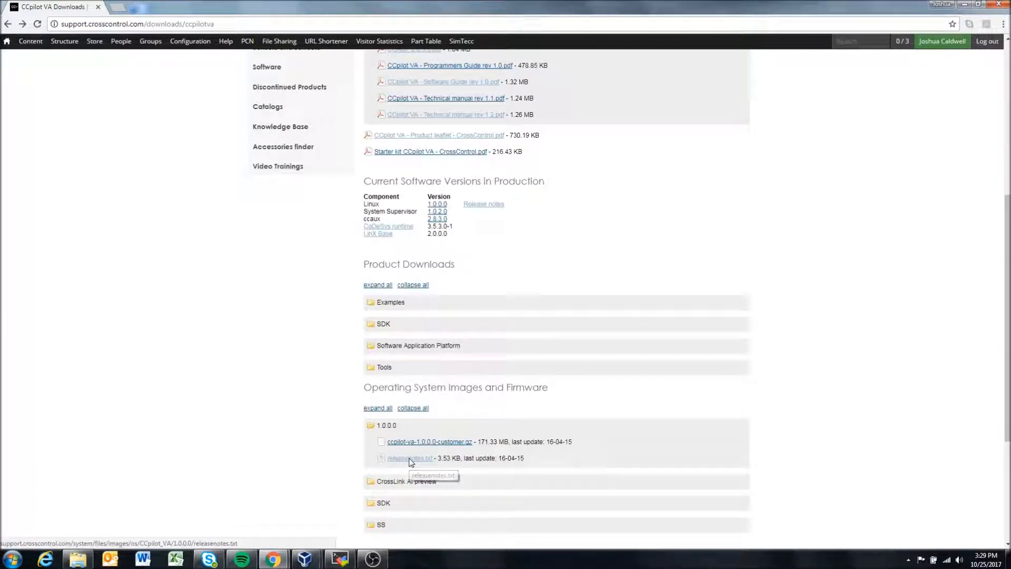
{"action": "left_click", "coordinate": [410, 458]}
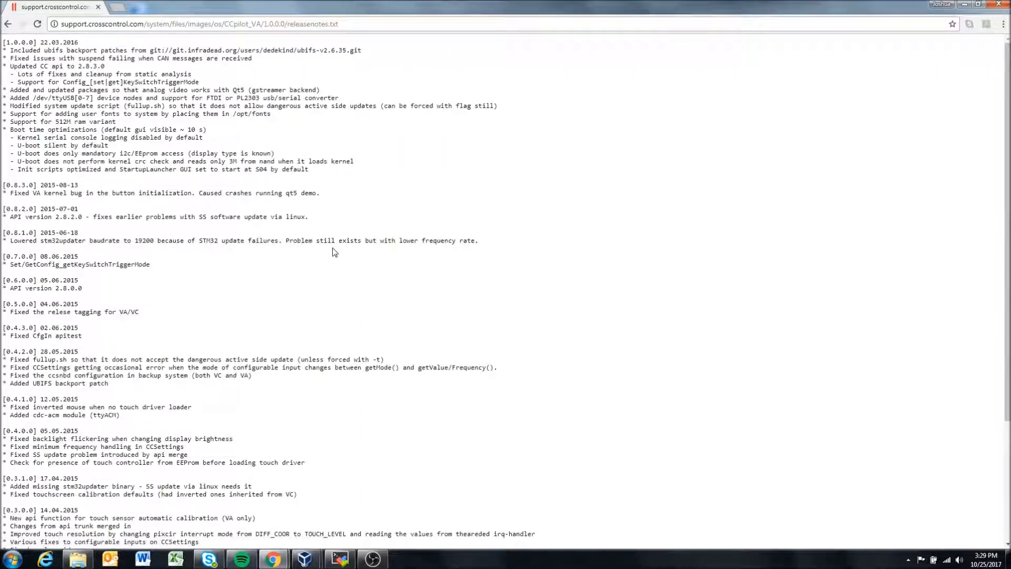
{"action": "left_click_drag", "start_coordinate": [9, 66], "coordinate": [87, 66]}
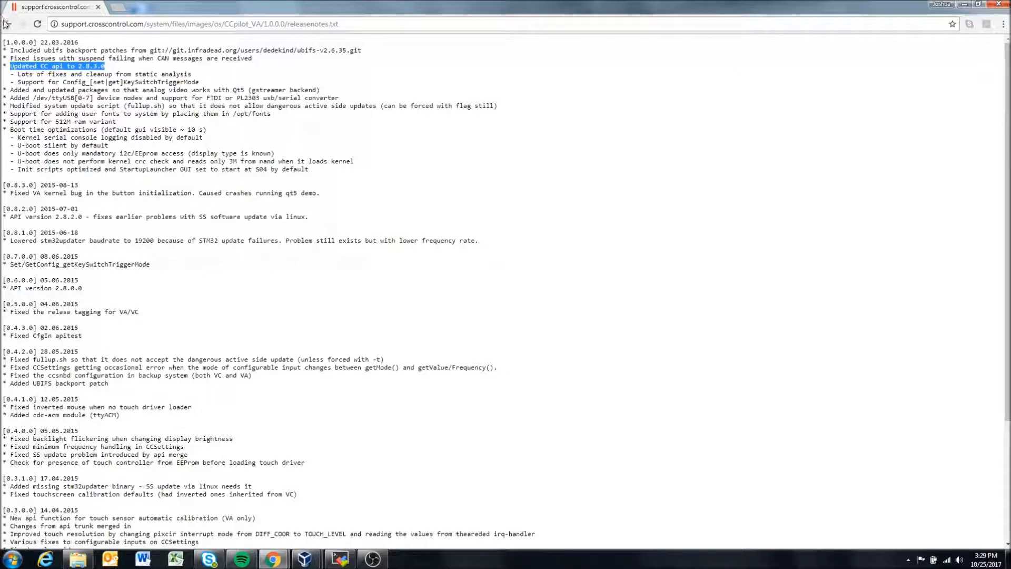
{"action": "left_click", "coordinate": [8, 24]}
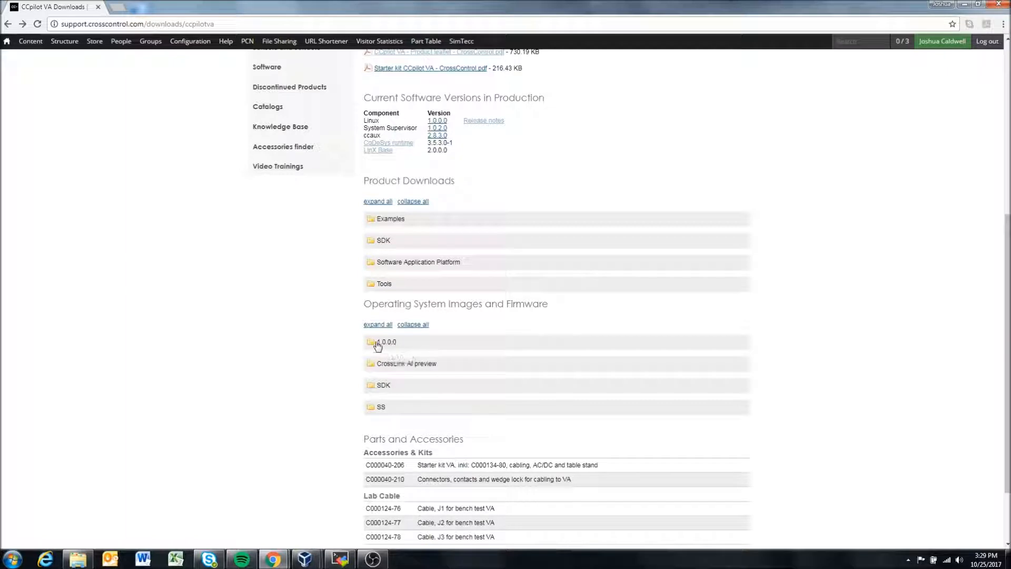
Re-expand the 1.0.0.0 firmware folder and reopen the Manuals folder's PDF list
{"action": "left_click", "coordinate": [387, 342]}
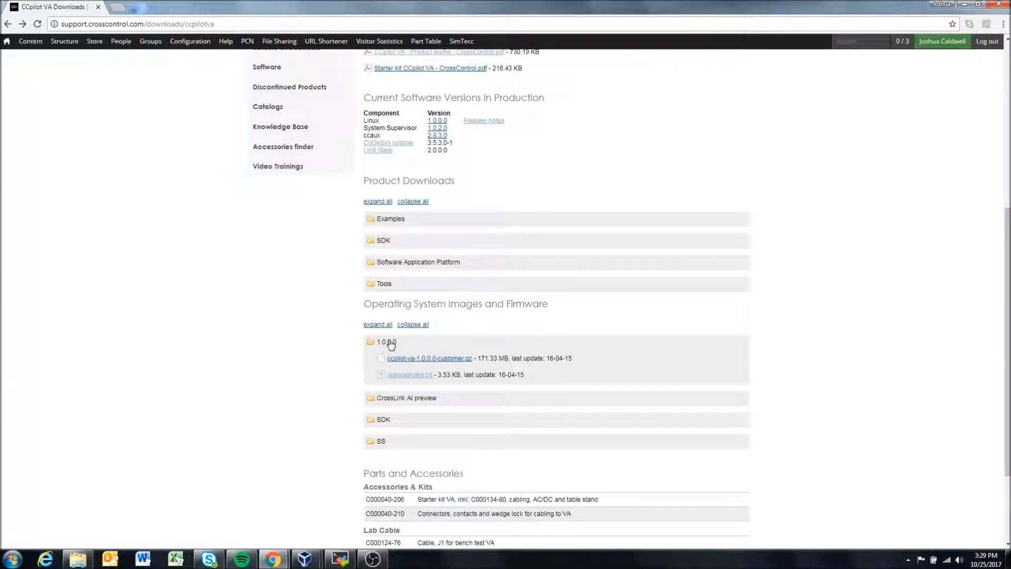
{"action": "mouse_move", "coordinate": [466, 142]}
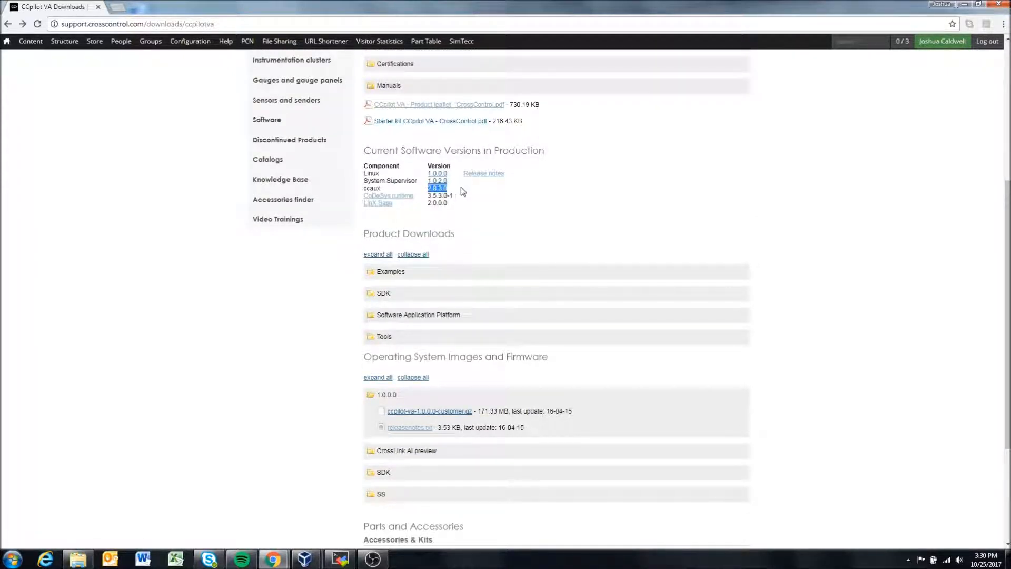
{"action": "mouse_move", "coordinate": [451, 196]}
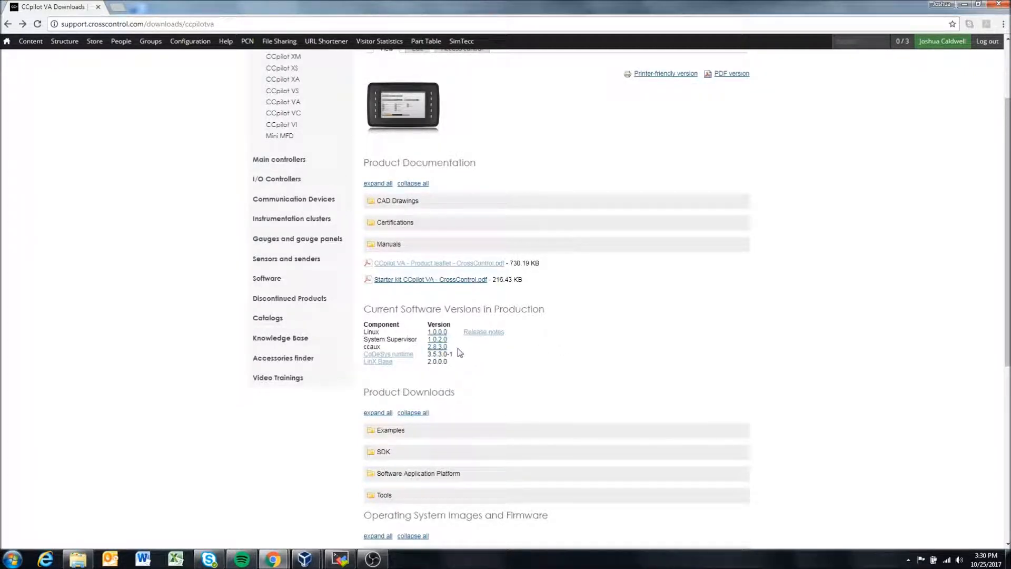
{"action": "left_click", "coordinate": [388, 244]}
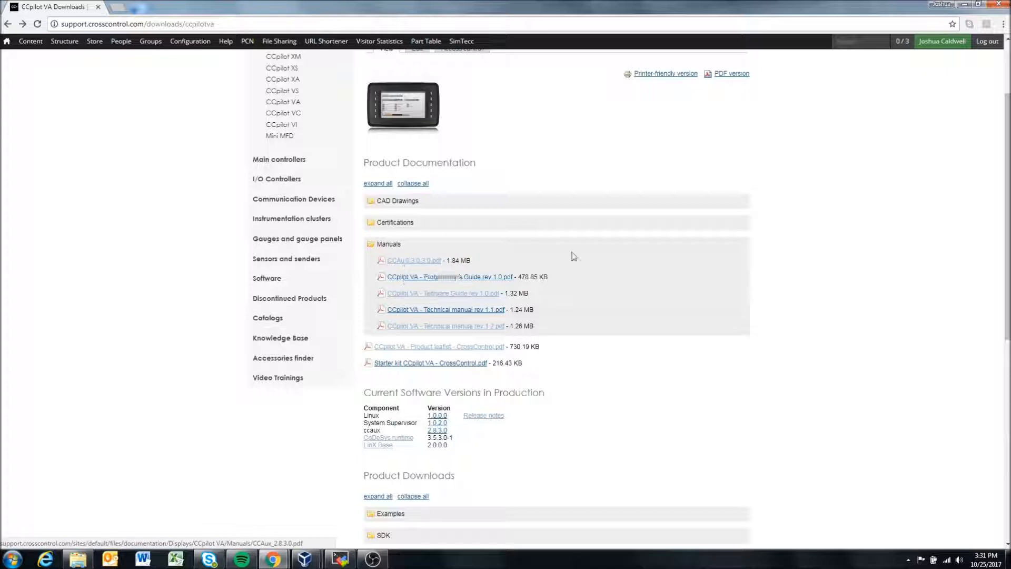
Open CCAux_2.8.3.0.pdf and scroll past the cover into the Contents, page 9 of 257
{"action": "left_click", "coordinate": [413, 260]}
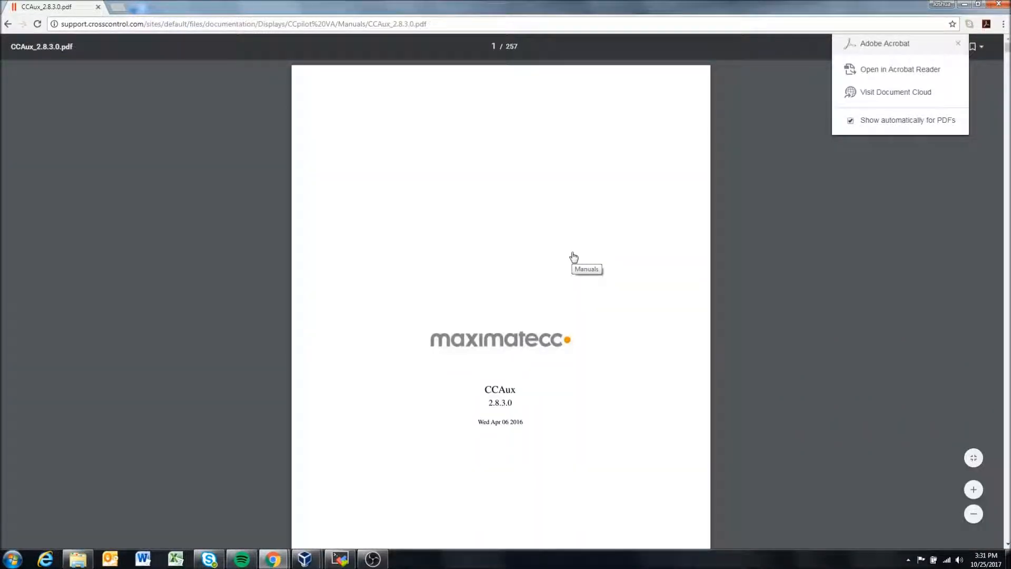
{"action": "scroll", "scroll_direction": "down", "scroll_amount": 3}
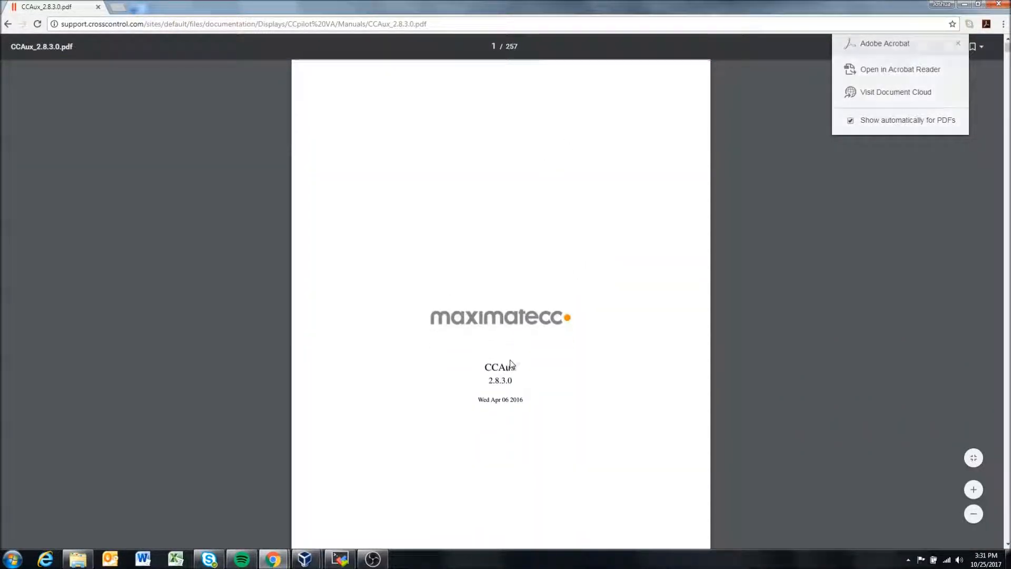
{"action": "scroll", "scroll_direction": "down", "scroll_amount": 3}
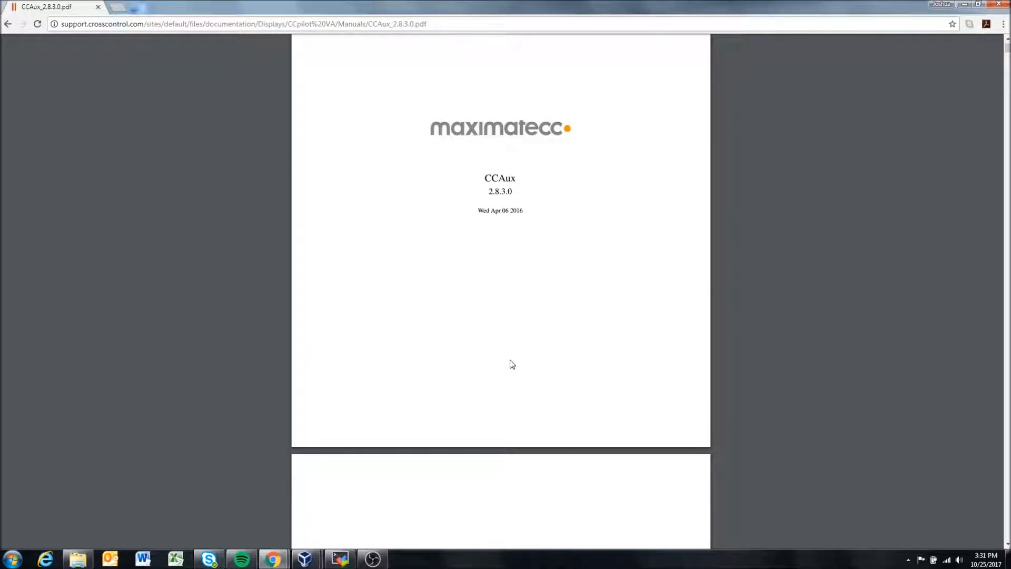
{"action": "scroll", "scroll_direction": "down", "scroll_amount": 3}
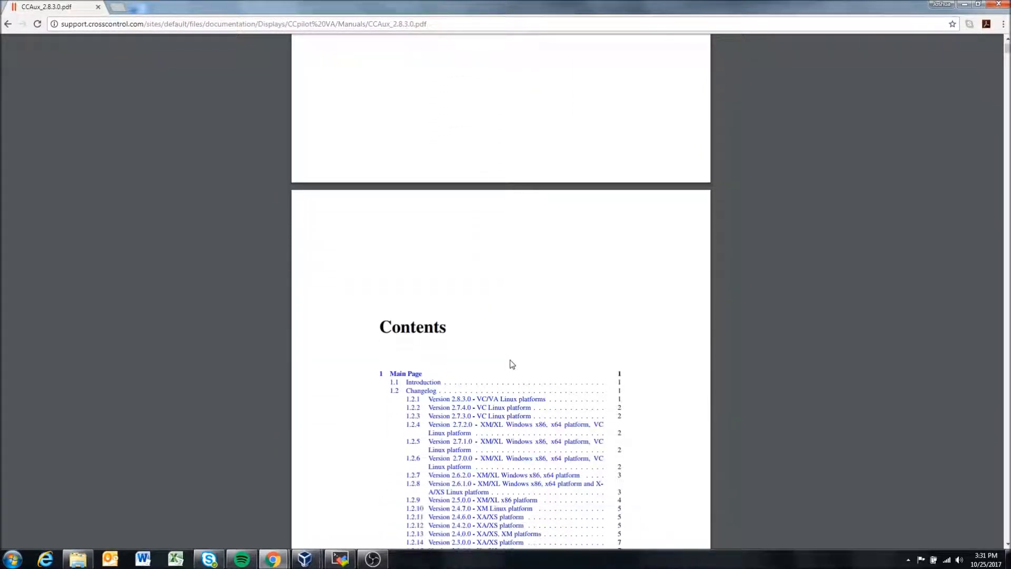
{"action": "scroll", "scroll_direction": "down", "scroll_amount": 3}
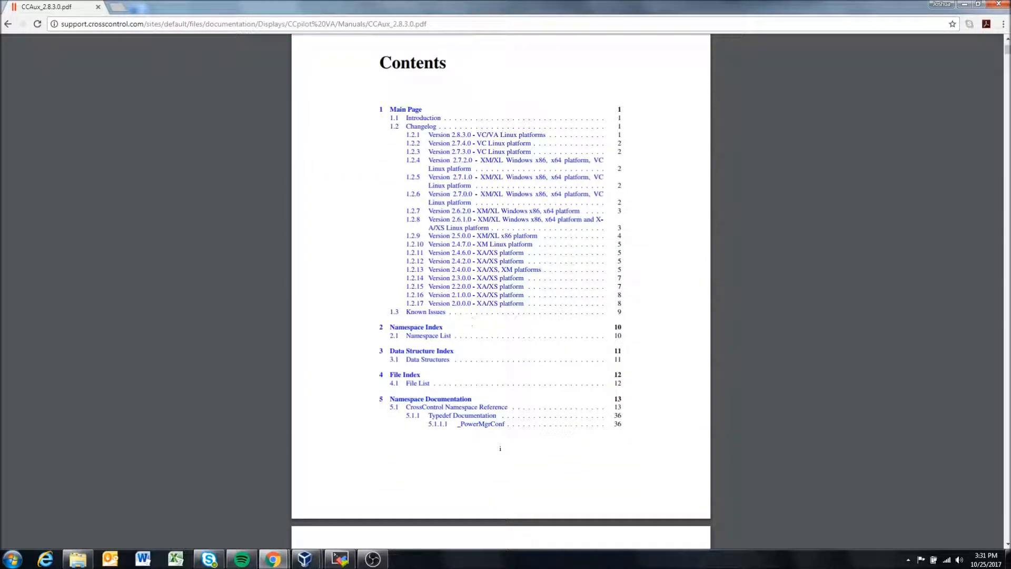
{"action": "scroll", "scroll_direction": "down", "scroll_amount": 3}
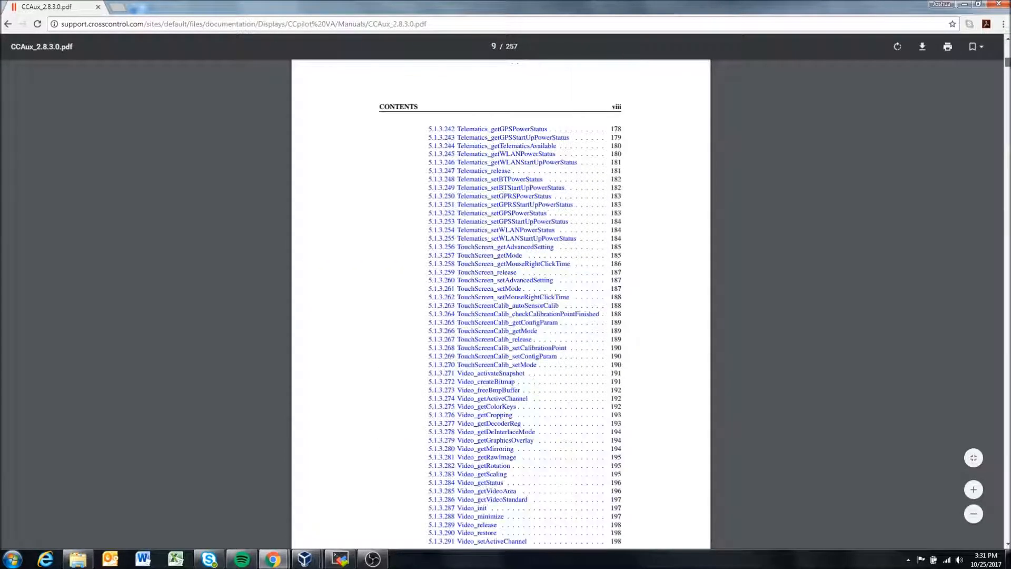
Scroll the contents to section 7 File Documentation and the Index
{"action": "scroll", "scroll_direction": "down", "scroll_amount": 3}
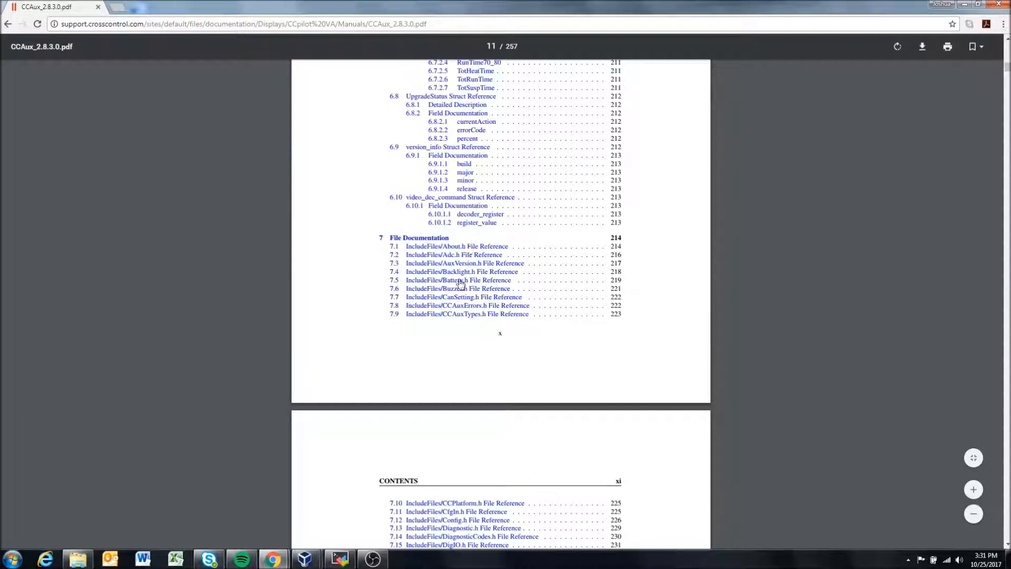
{"action": "scroll", "scroll_direction": "down", "scroll_amount": 3}
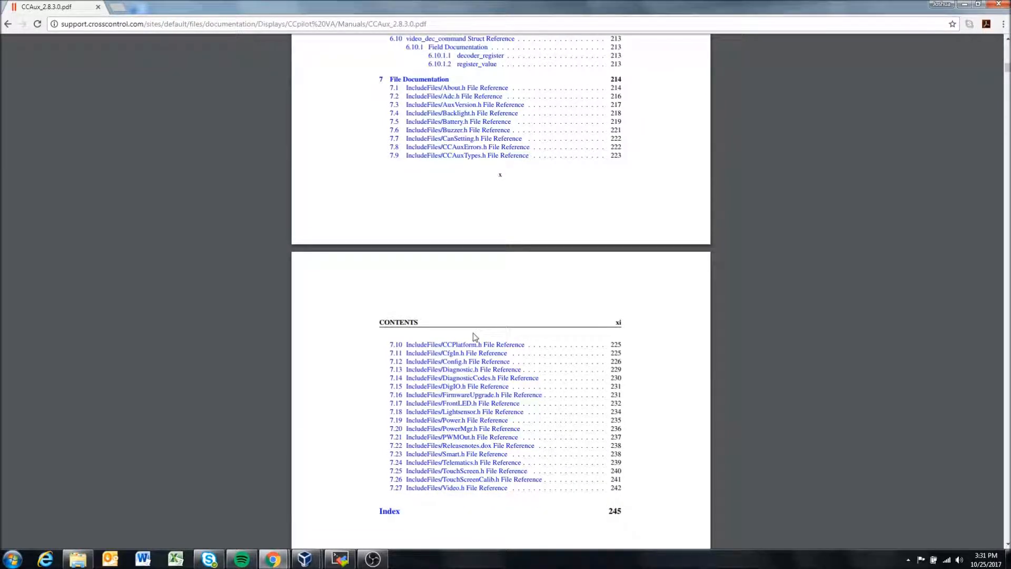
{"action": "mouse_move", "coordinate": [505, 291]}
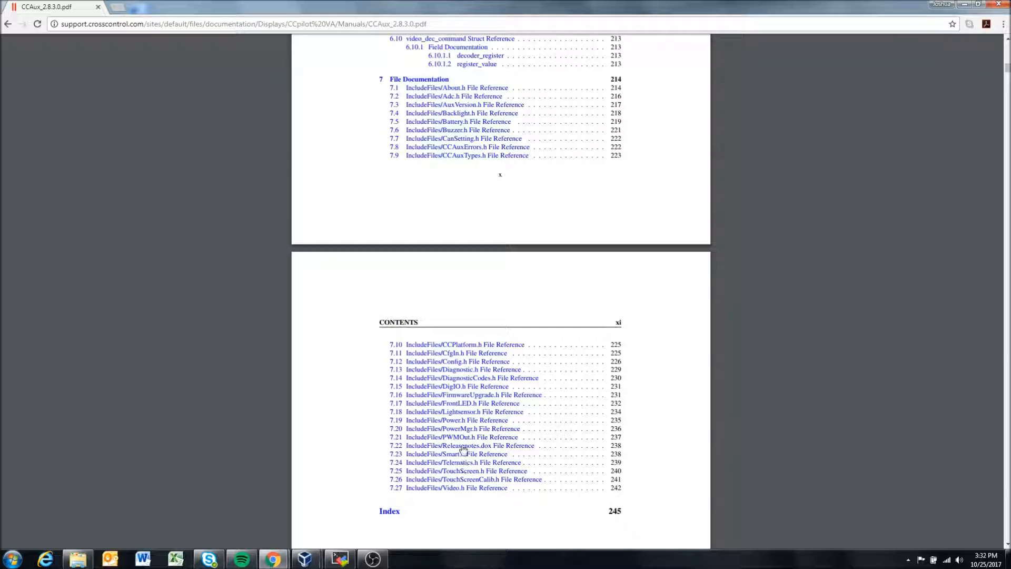
{"action": "mouse_move", "coordinate": [442, 390]}
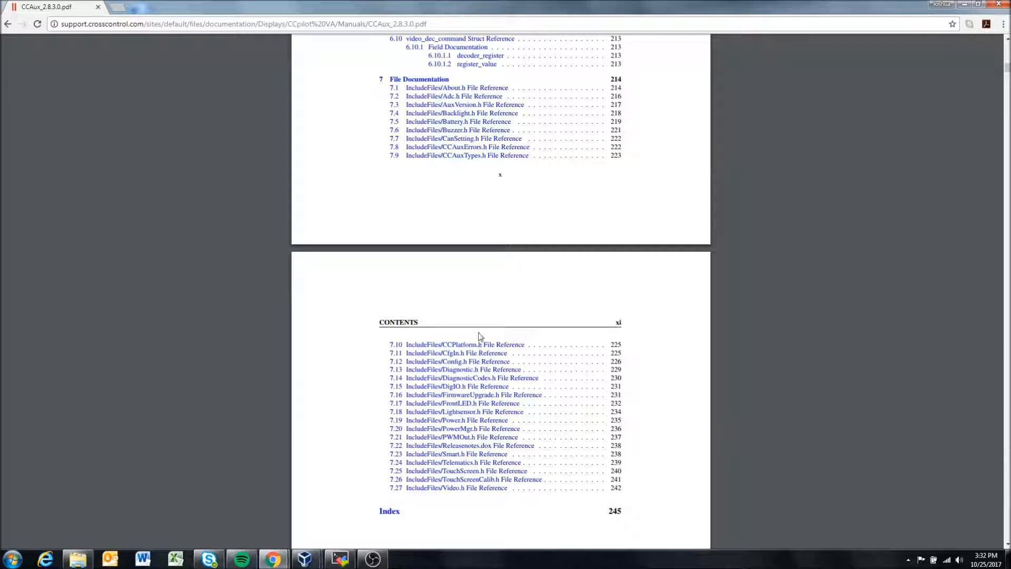
{"action": "mouse_move", "coordinate": [596, 224]}
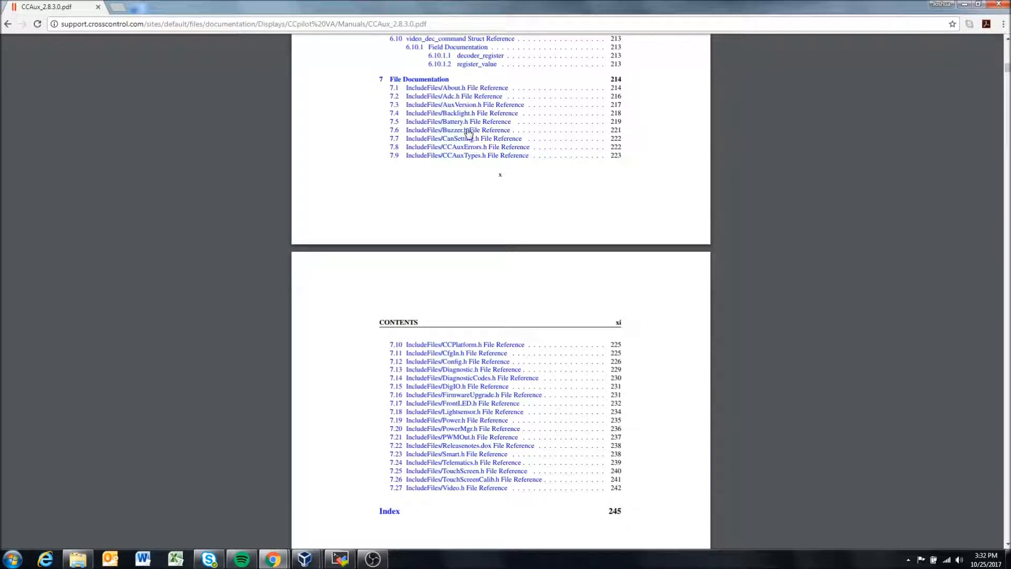
{"action": "mouse_move", "coordinate": [447, 136]}
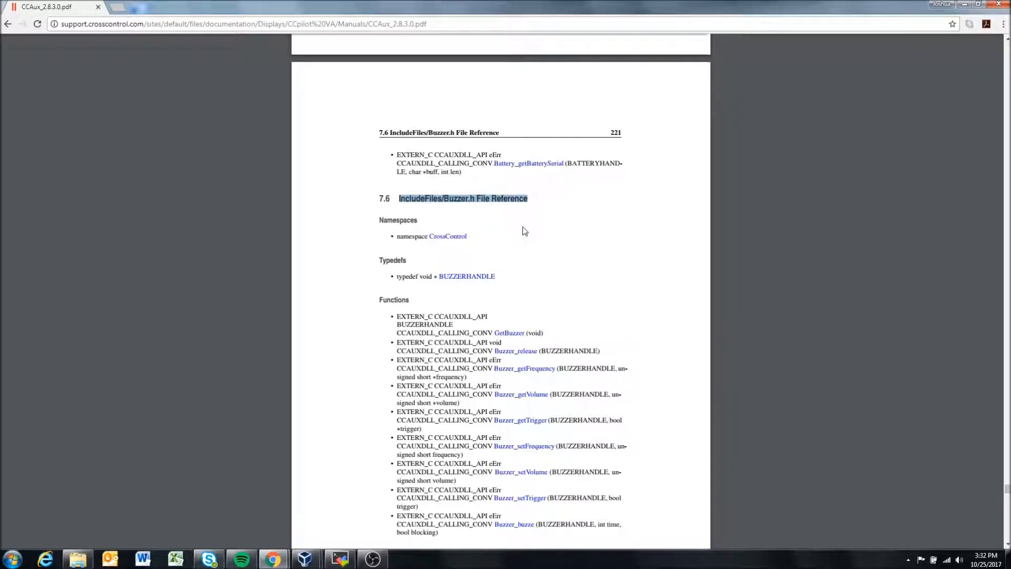
Reach section 7.6, the Buzzer.h File Reference on page 233
{"action": "scroll", "scroll_direction": "down", "scroll_amount": 3}
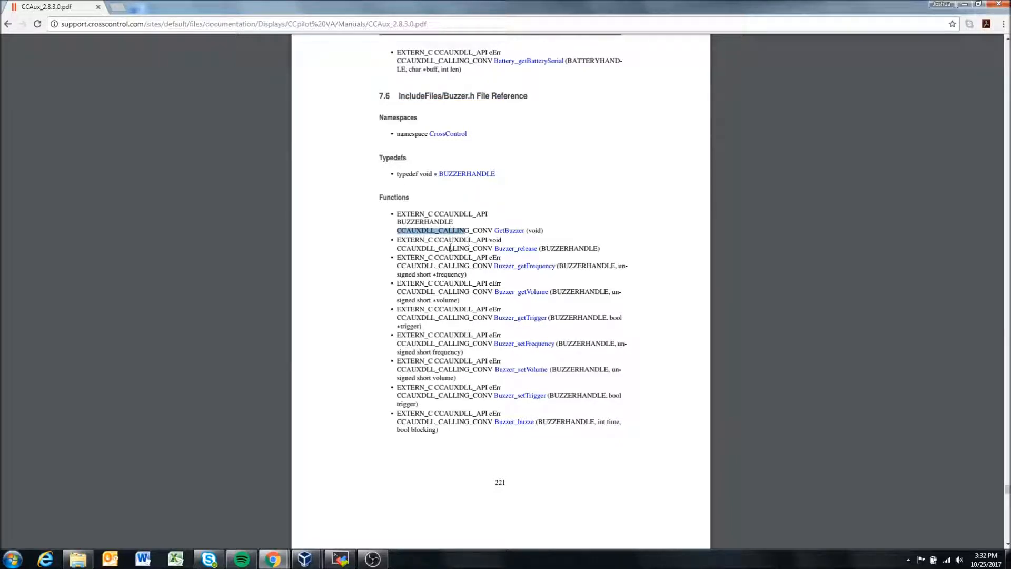
{"action": "mouse_move", "coordinate": [530, 313]}
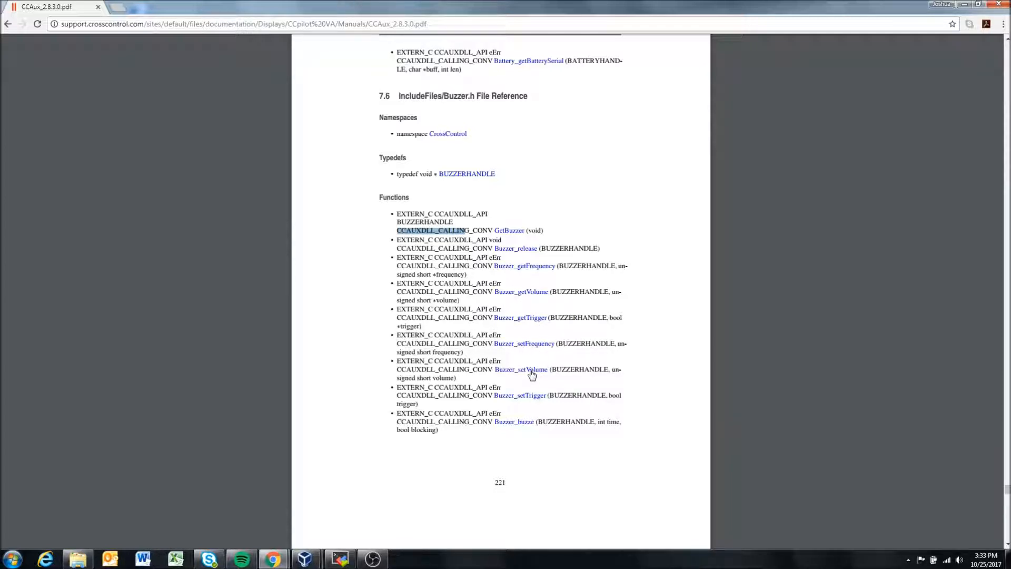
{"action": "mouse_move", "coordinate": [532, 398]}
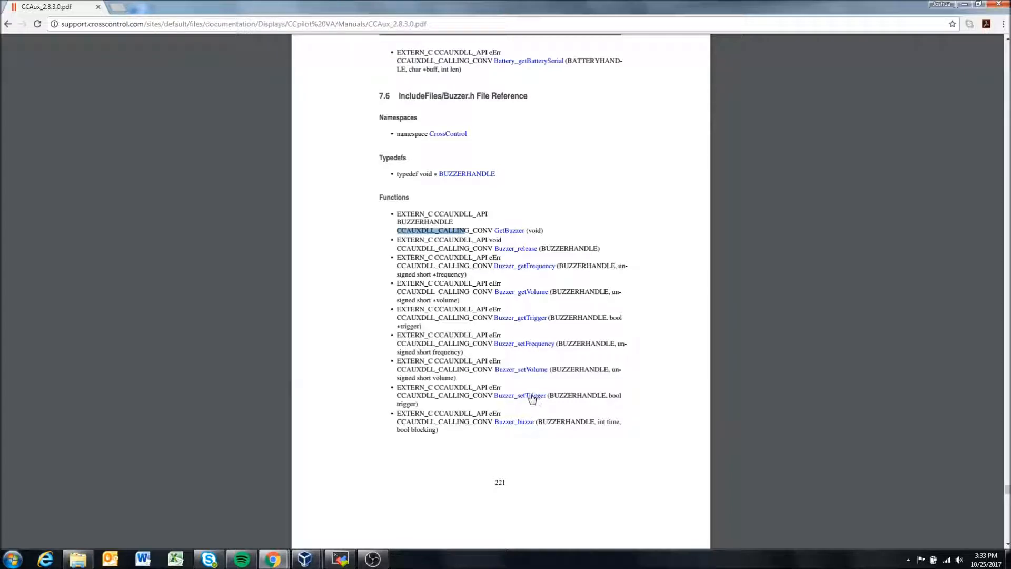
{"action": "mouse_move", "coordinate": [519, 425]}
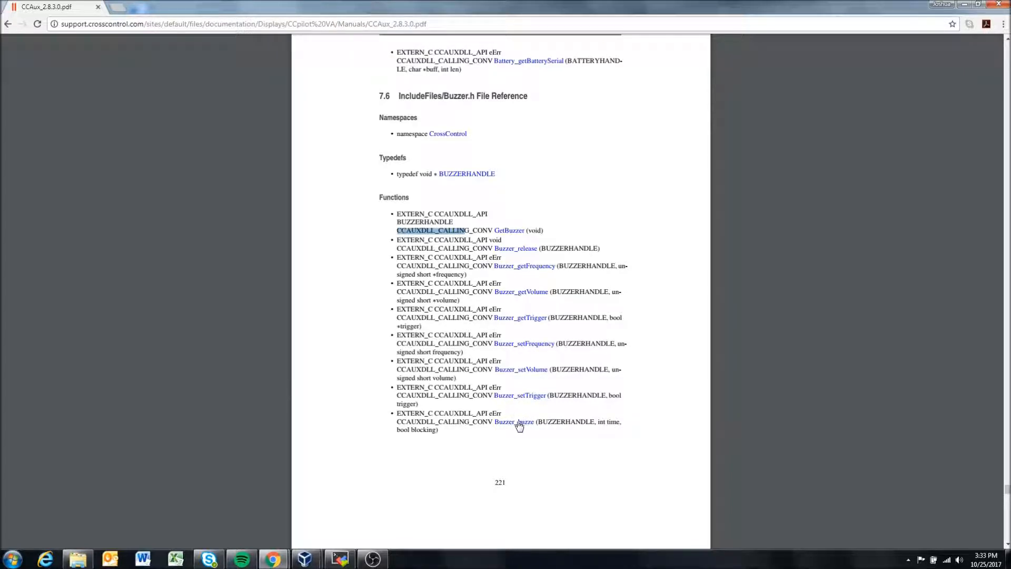
{"action": "scroll", "scroll_direction": "down", "scroll_amount": 3}
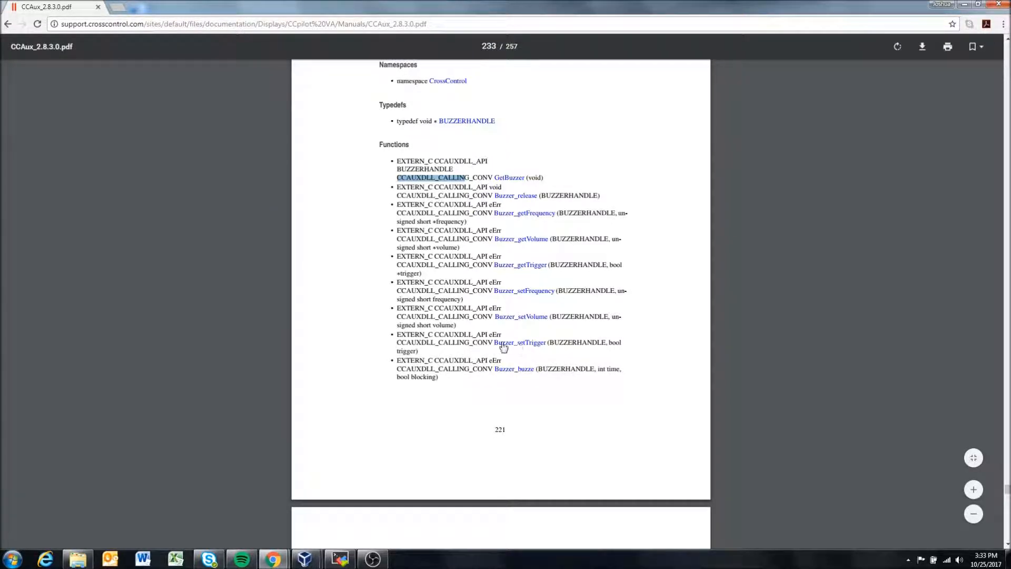
{"action": "mouse_move", "coordinate": [519, 344]}
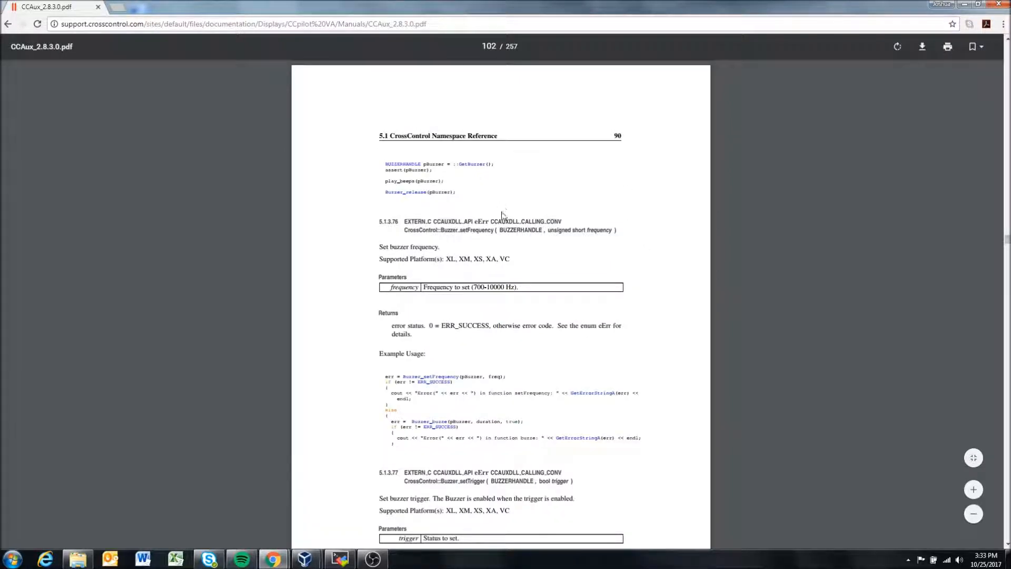
Select the words BUZZERHANDLE and bool in the setTrigger signature
{"action": "scroll", "scroll_direction": "down", "scroll_amount": 3}
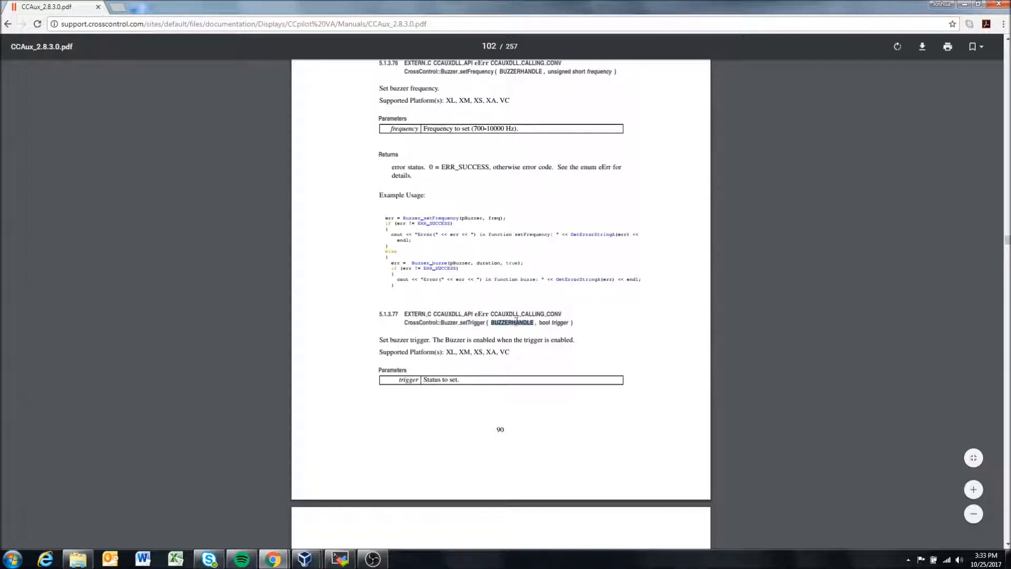
{"action": "double_click", "coordinate": [543, 322]}
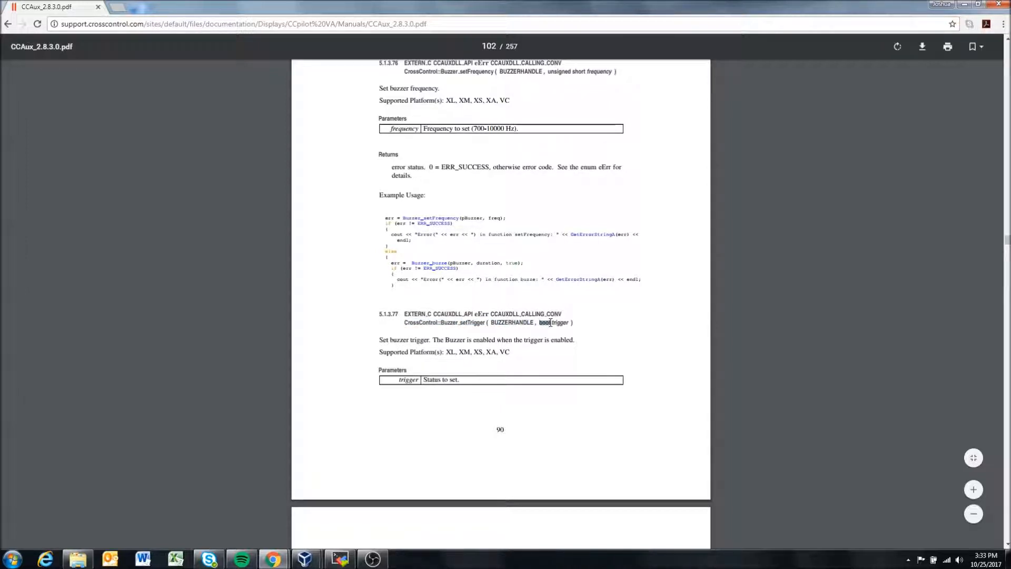
{"action": "double_click", "coordinate": [557, 322]}
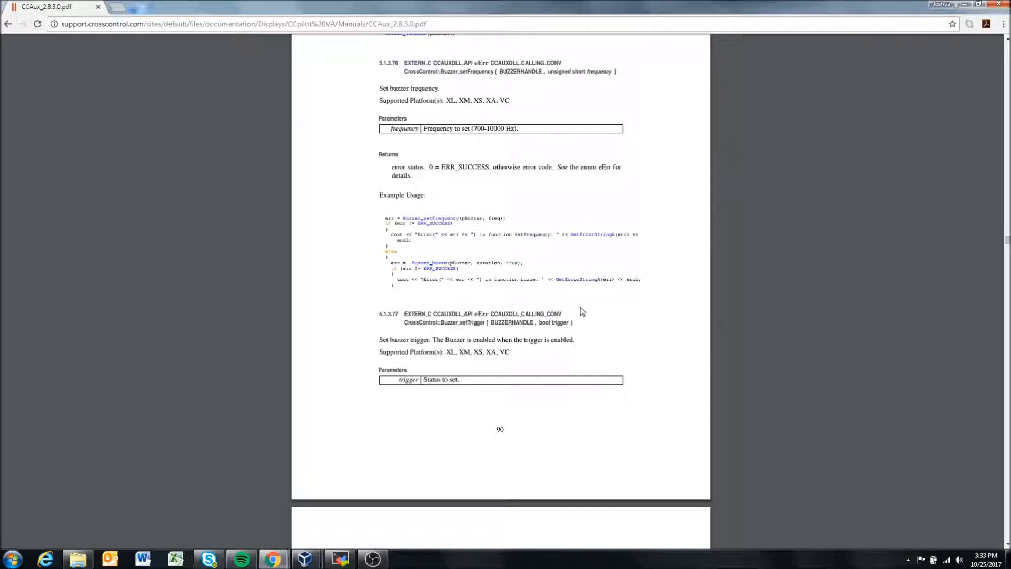
{"action": "mouse_move", "coordinate": [540, 327]}
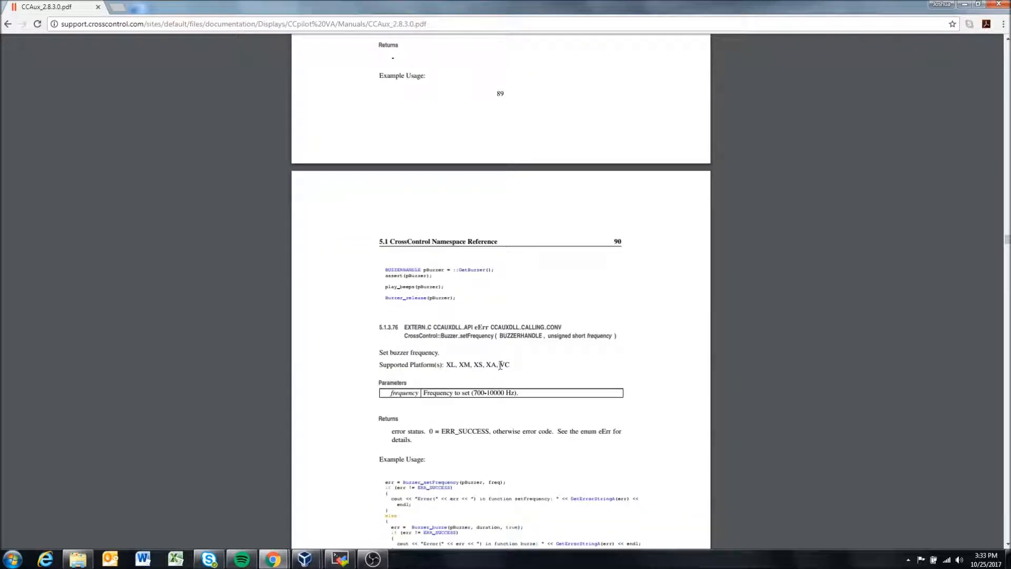
Scroll through the Buzzer namespace reference pages 88–91
{"action": "scroll", "scroll_direction": "down", "scroll_amount": 3}
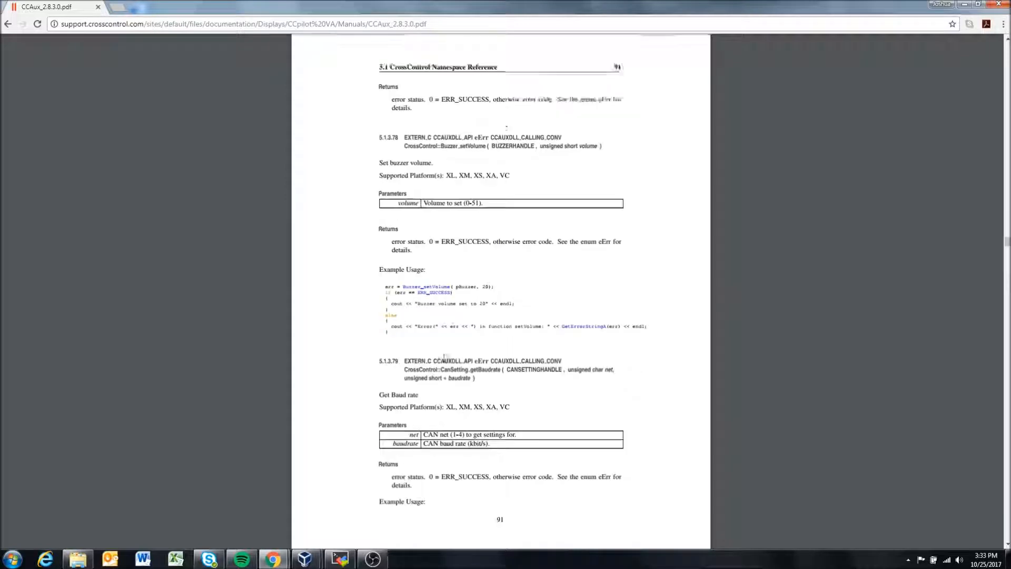
{"action": "scroll", "scroll_direction": "down", "scroll_amount": 3}
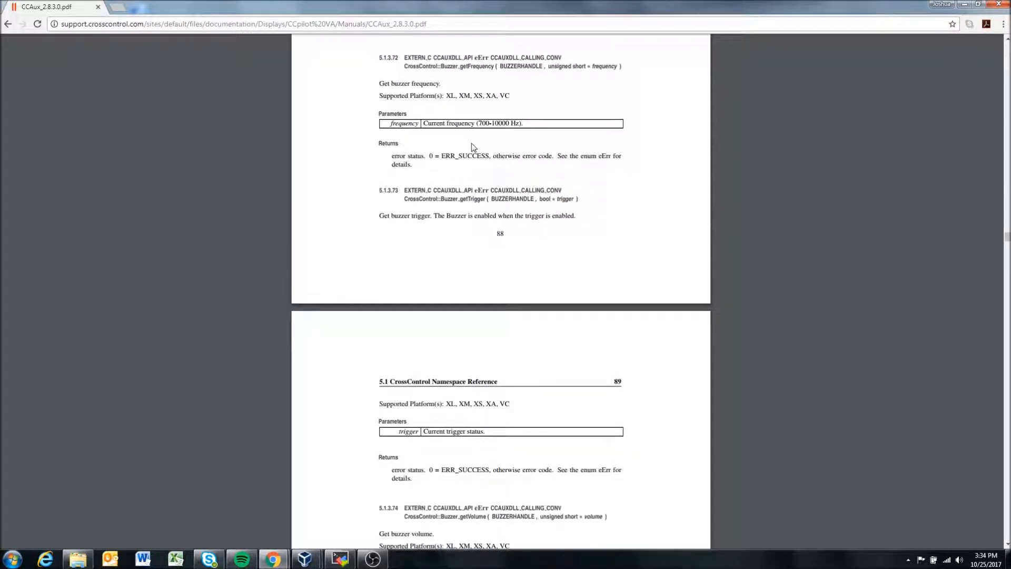
{"action": "scroll", "scroll_direction": "up", "scroll_amount": 3}
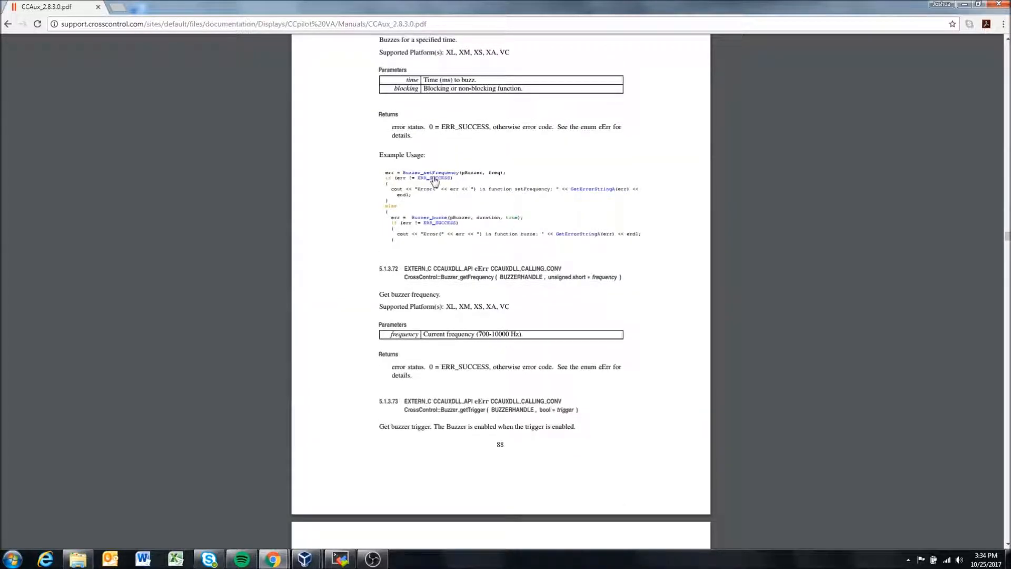
{"action": "mouse_move", "coordinate": [470, 250]}
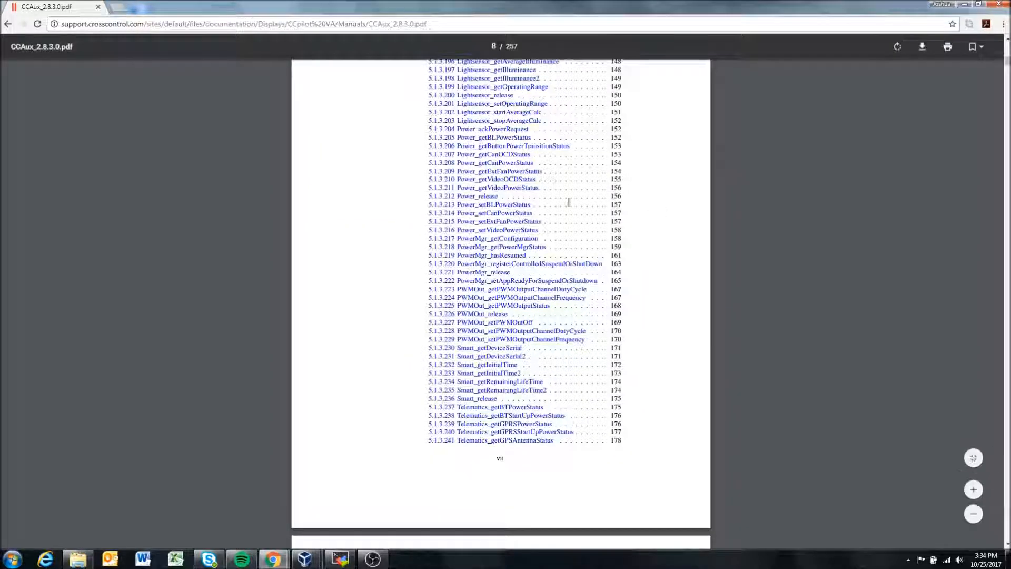
Scroll the contents through the File Documentation entries down to Video.h and the Index
{"action": "scroll", "scroll_direction": "down", "scroll_amount": 3}
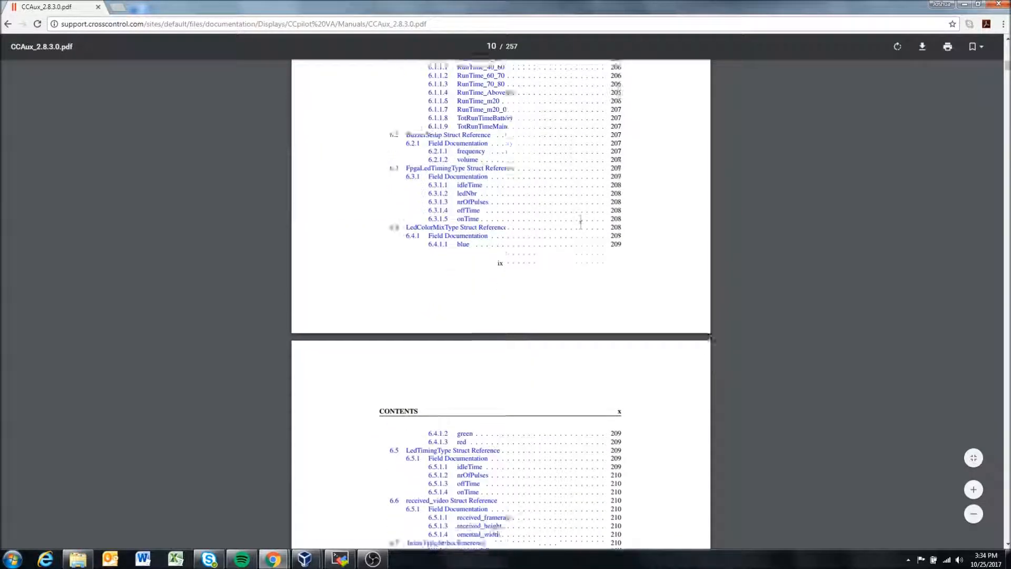
{"action": "scroll", "scroll_direction": "down", "scroll_amount": 3}
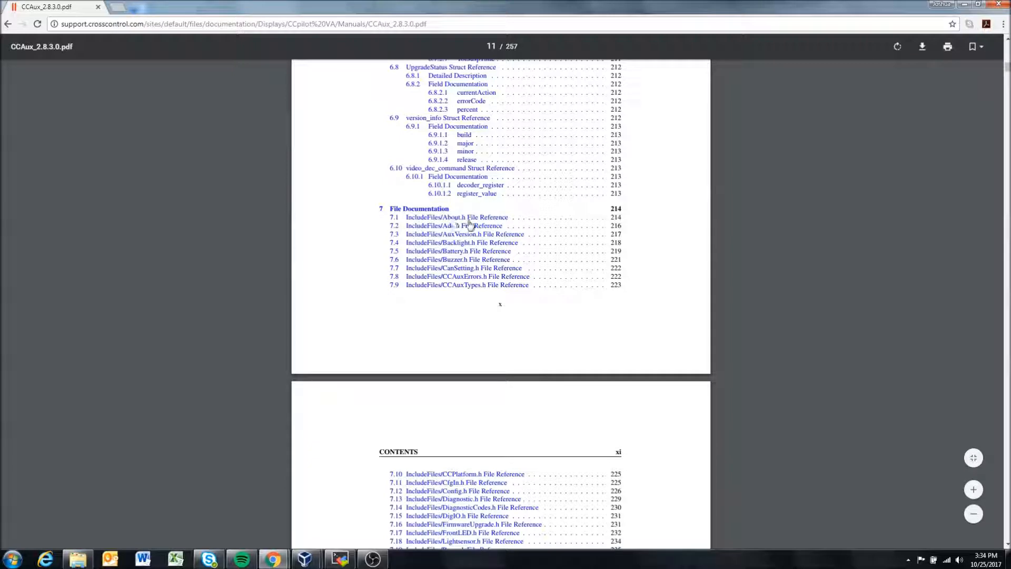
{"action": "scroll", "scroll_direction": "down", "scroll_amount": 3}
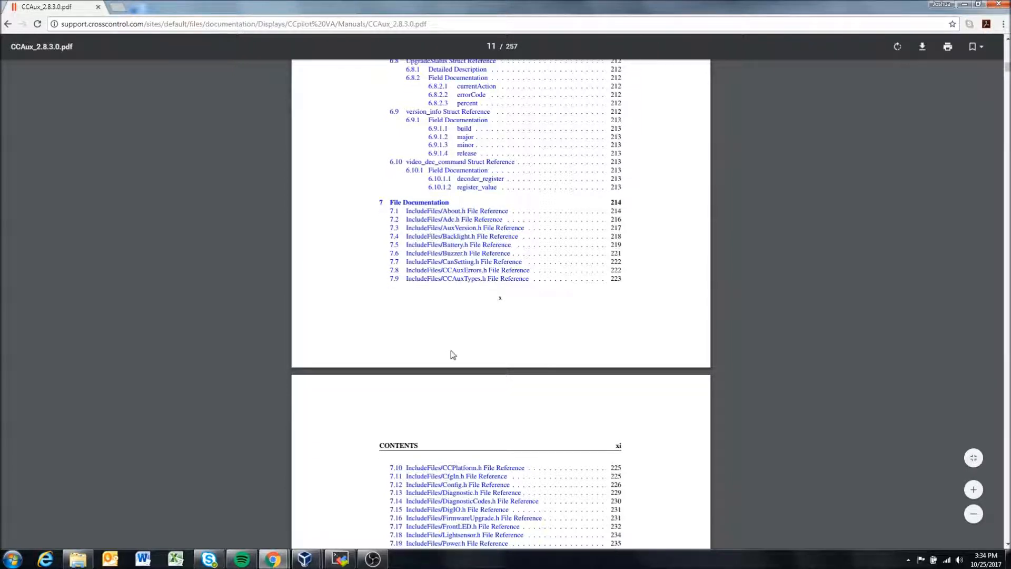
{"action": "scroll", "scroll_direction": "down", "scroll_amount": 3}
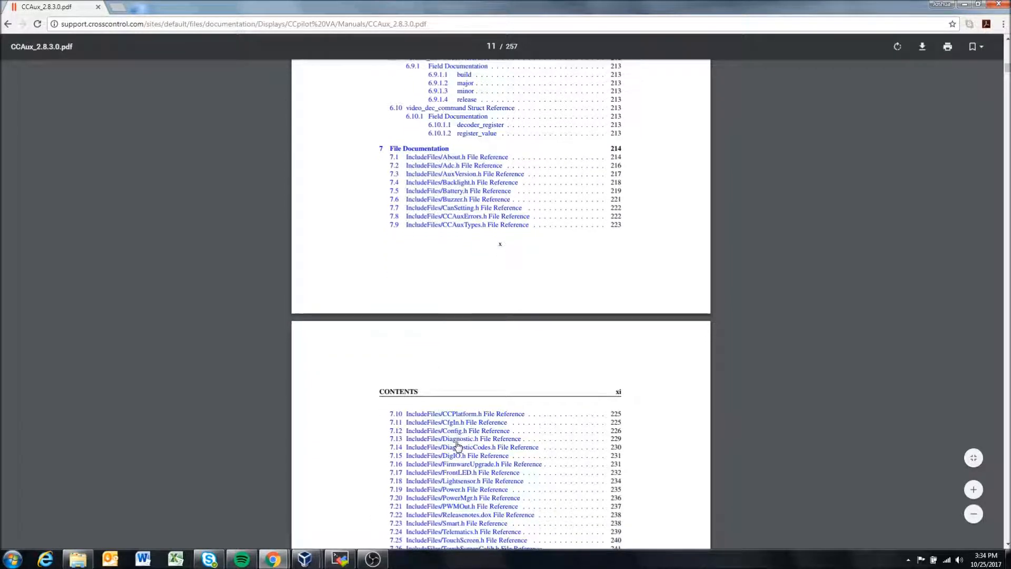
{"action": "scroll", "scroll_direction": "down", "scroll_amount": 3}
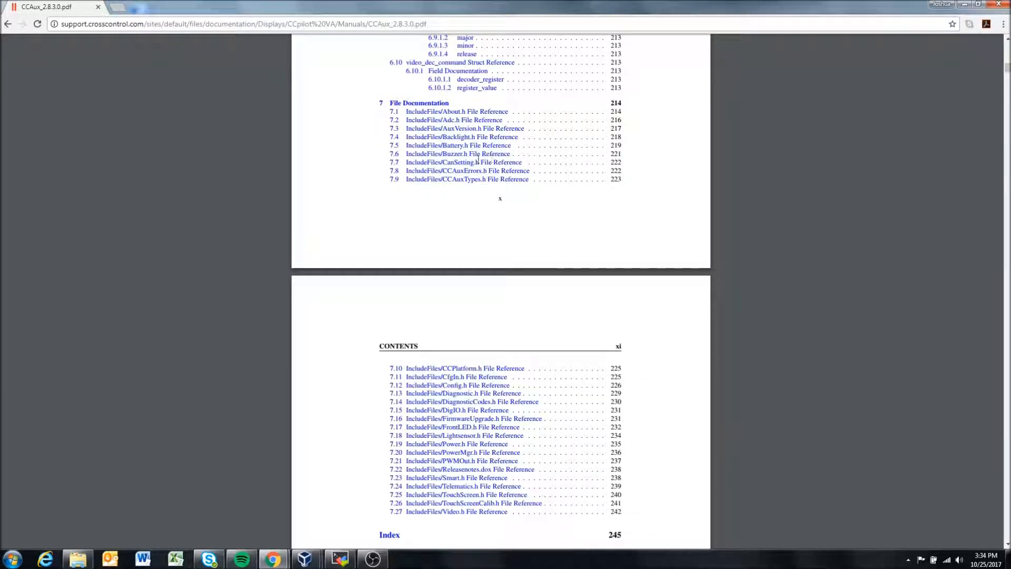
{"action": "mouse_move", "coordinate": [515, 474]}
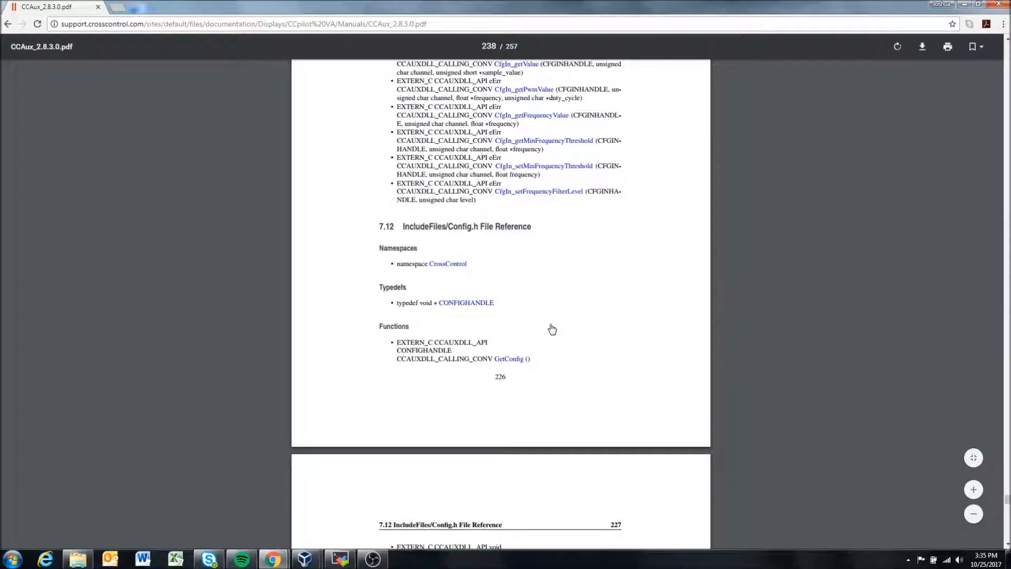
Scroll to page 111 documenting setOnOffSigAction and setOnOffTriggerMode
{"action": "scroll", "scroll_direction": "down", "scroll_amount": 3}
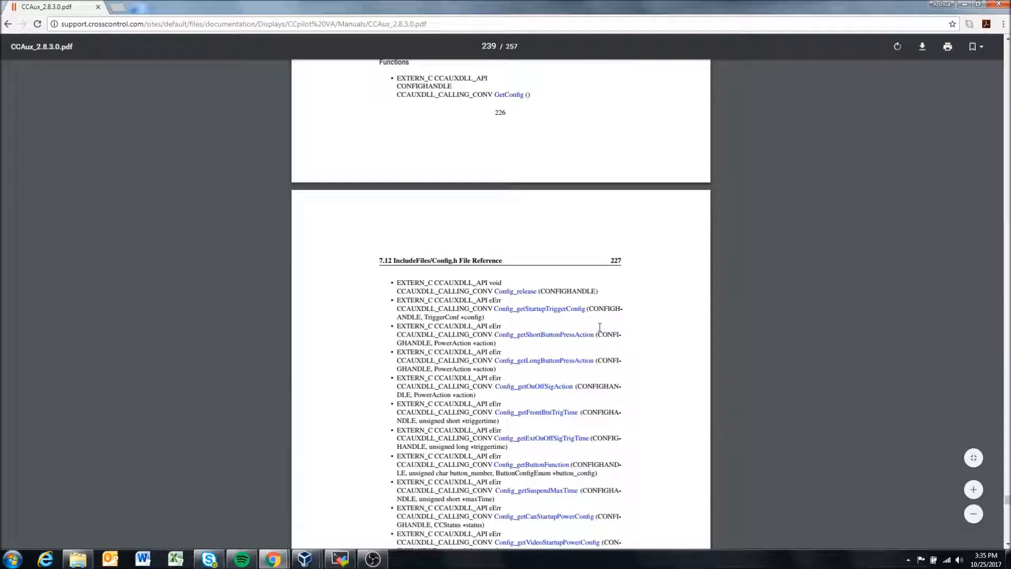
{"action": "scroll", "scroll_direction": "down", "scroll_amount": 3}
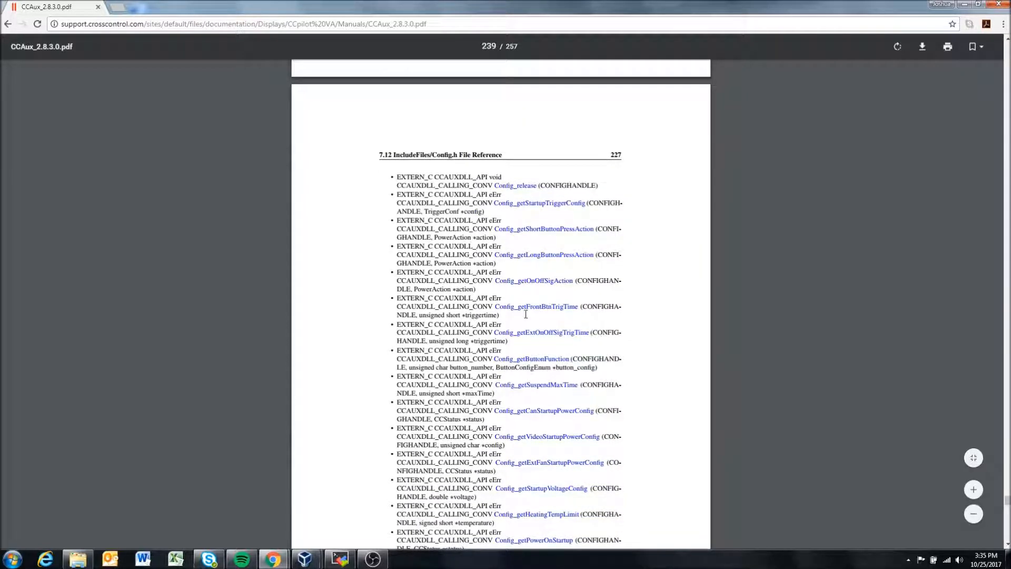
{"action": "mouse_move", "coordinate": [603, 308]}
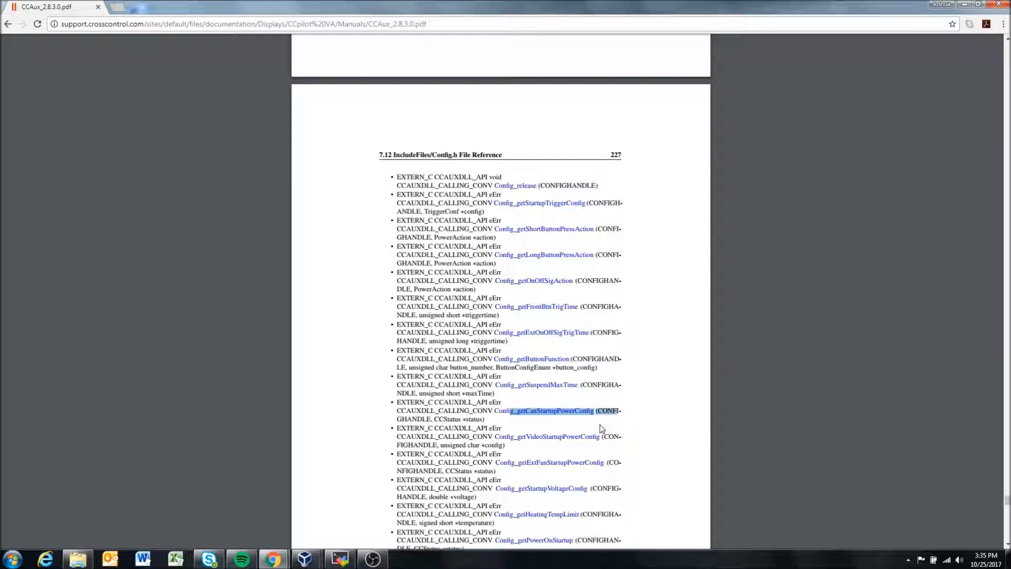
{"action": "scroll", "scroll_direction": "down", "scroll_amount": 3}
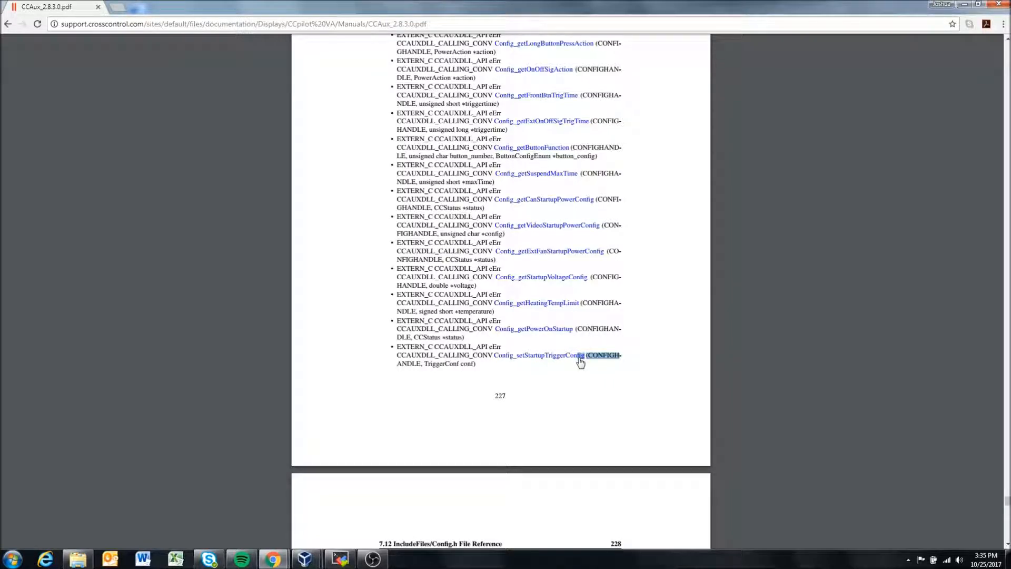
{"action": "scroll", "scroll_direction": "down", "scroll_amount": 3}
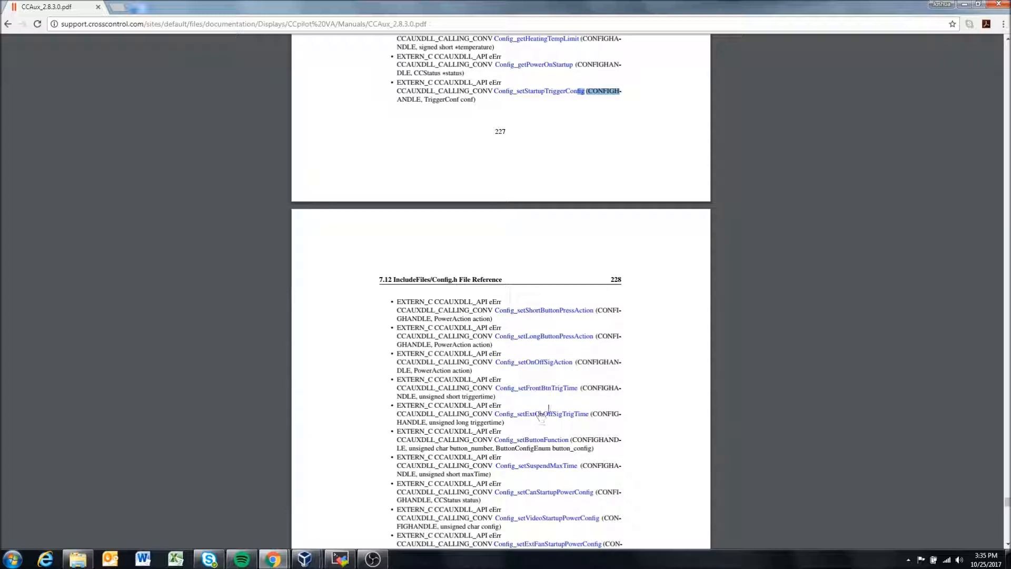
{"action": "scroll", "scroll_direction": "down", "scroll_amount": 3}
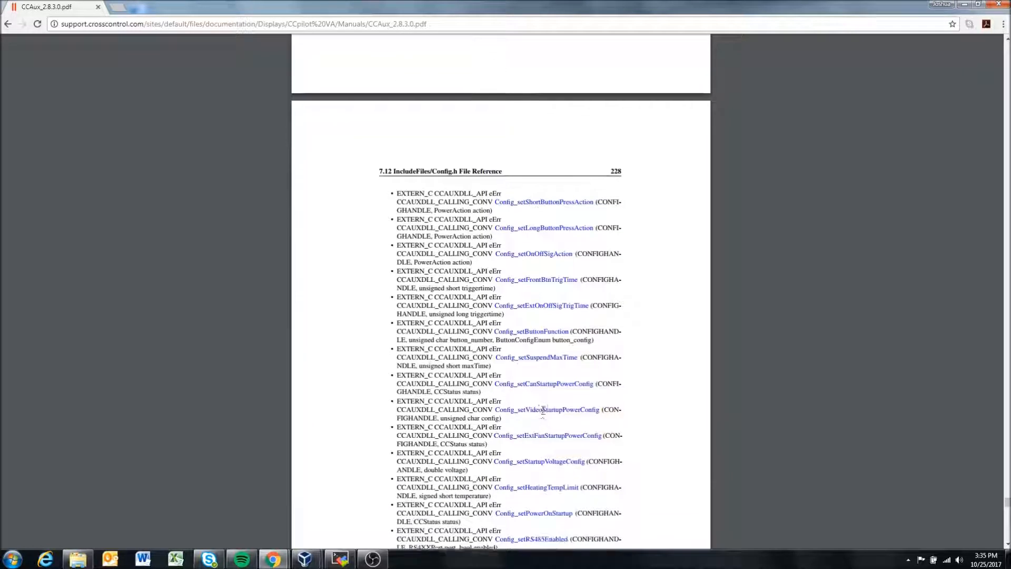
{"action": "scroll", "scroll_direction": "down", "scroll_amount": 3}
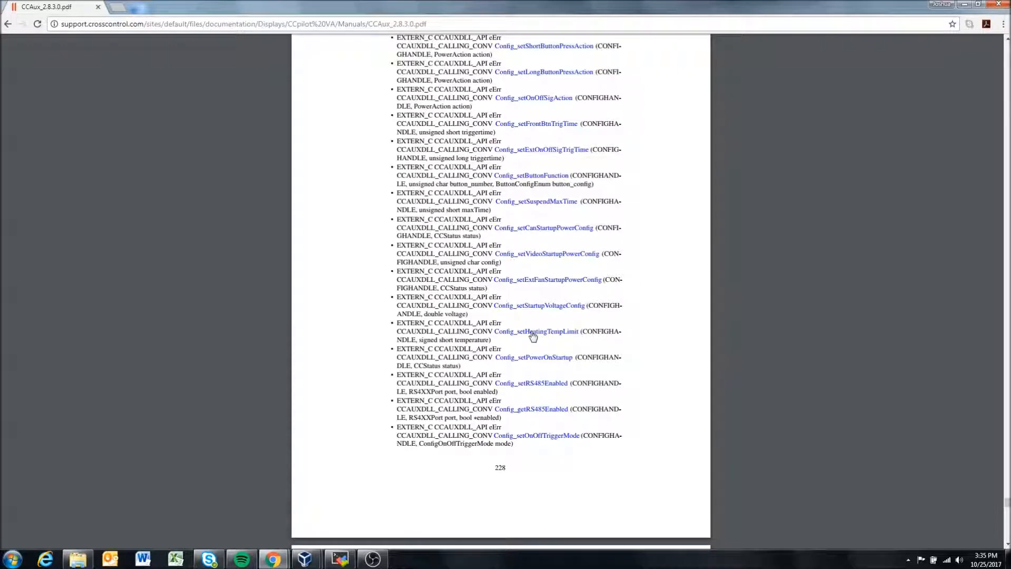
{"action": "scroll", "scroll_direction": "down", "scroll_amount": 3}
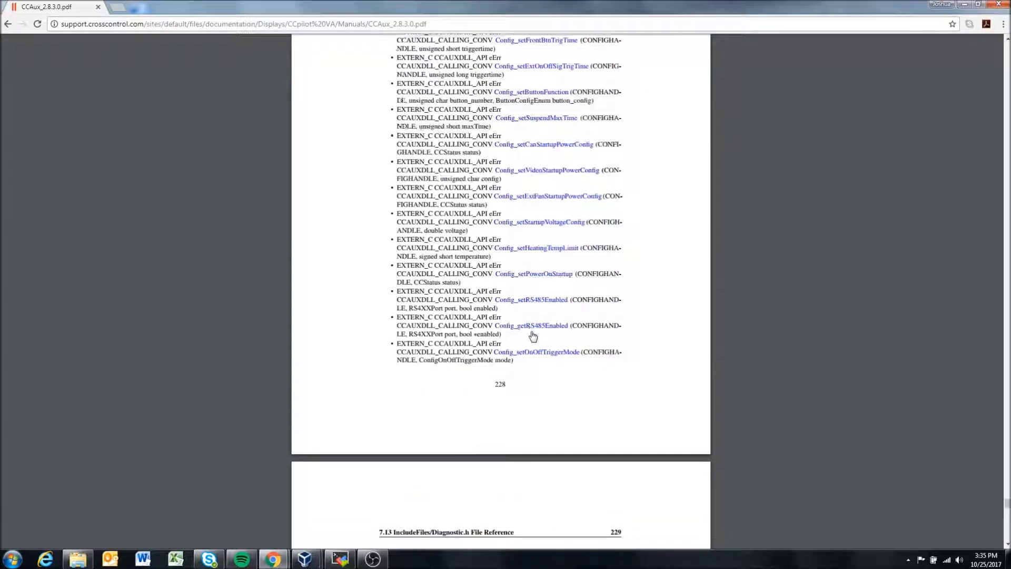
{"action": "scroll", "scroll_direction": "up", "scroll_amount": 3}
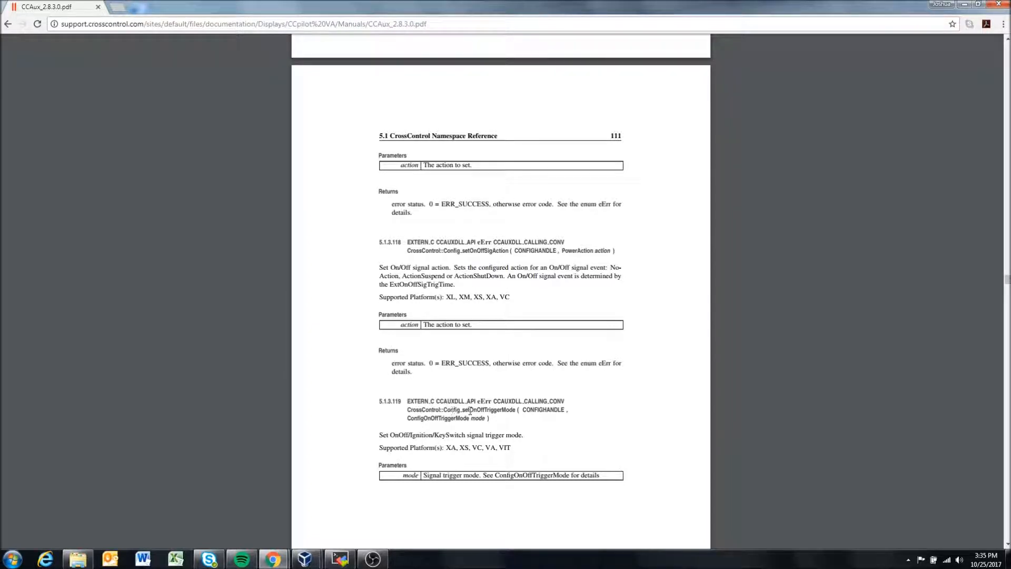
Highlight the trigger mode description sentence, then scroll back toward the Data Structure Documentation contents
{"action": "left_click_drag", "start_coordinate": [379, 434], "coordinate": [451, 434]}
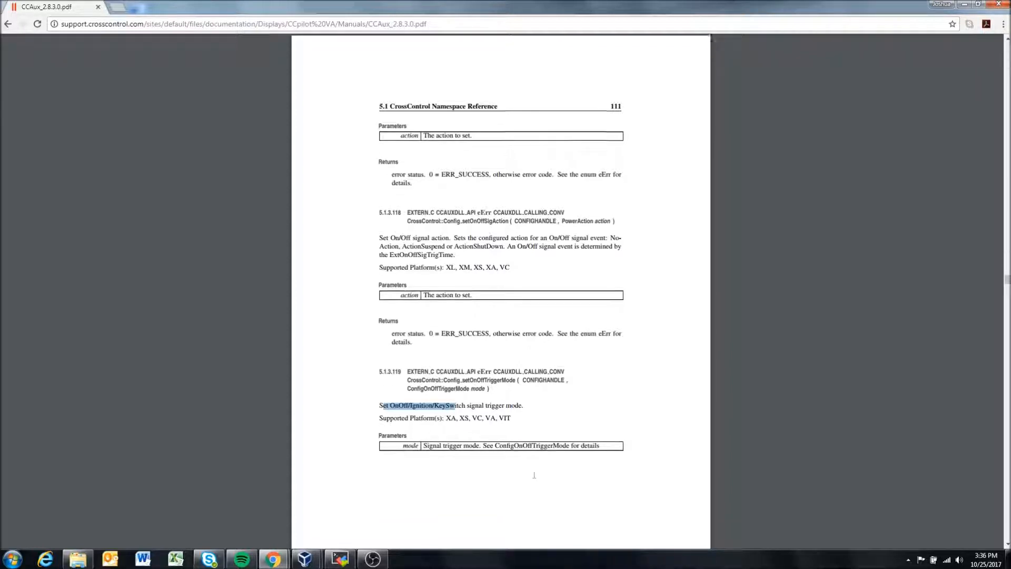
{"action": "scroll", "scroll_direction": "down", "scroll_amount": 3}
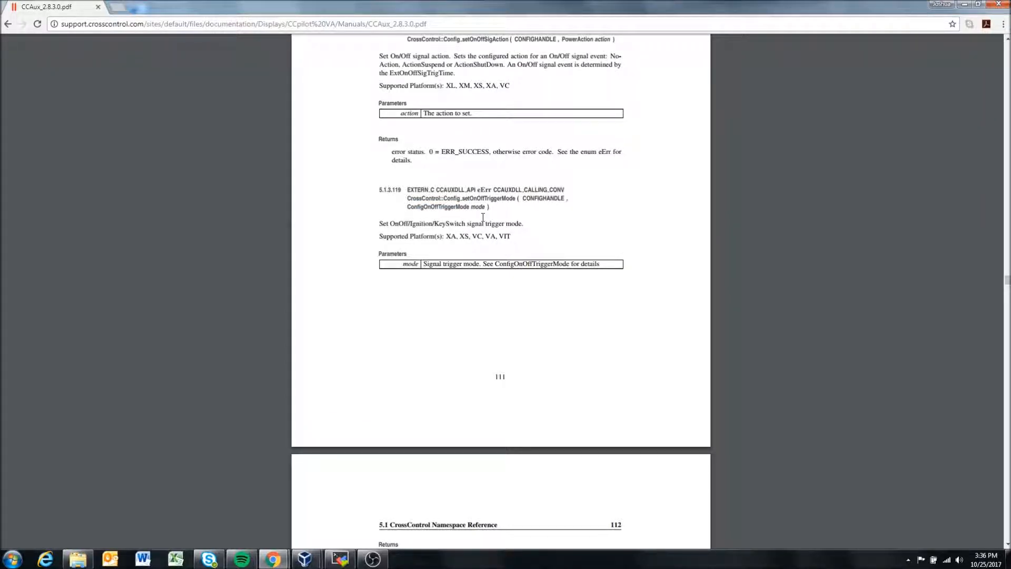
{"action": "left_click_drag", "start_coordinate": [379, 223], "coordinate": [476, 223]}
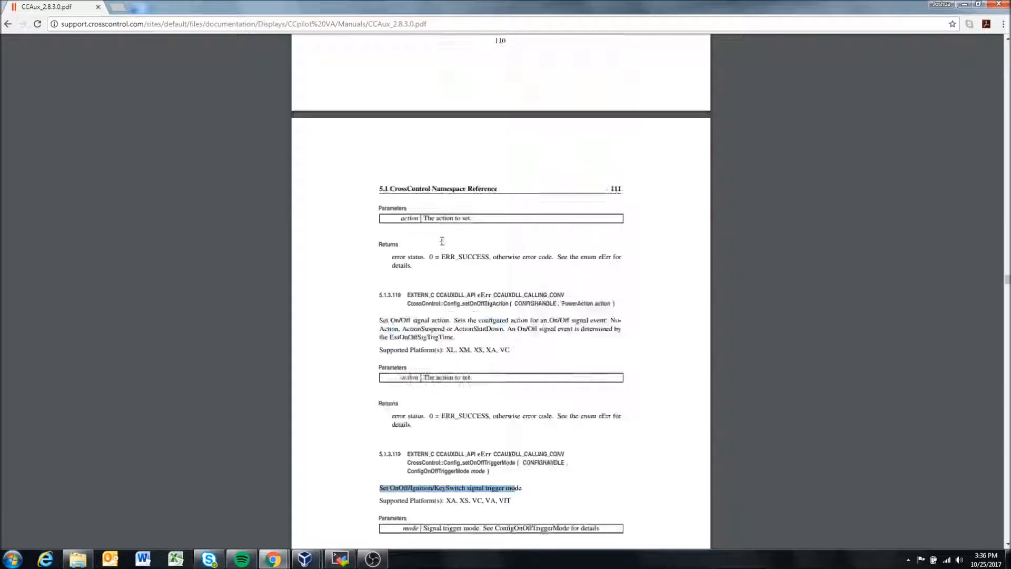
{"action": "scroll", "scroll_direction": "up", "scroll_amount": 3}
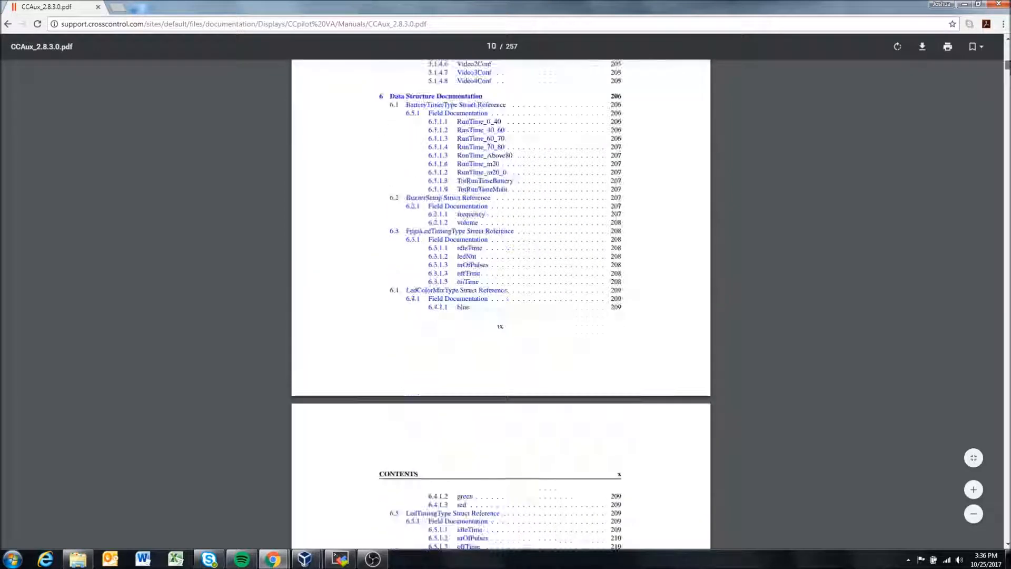
Scroll the contents to section 7 File Documentation, About.h through Video.h
{"action": "scroll", "scroll_direction": "down", "scroll_amount": 3}
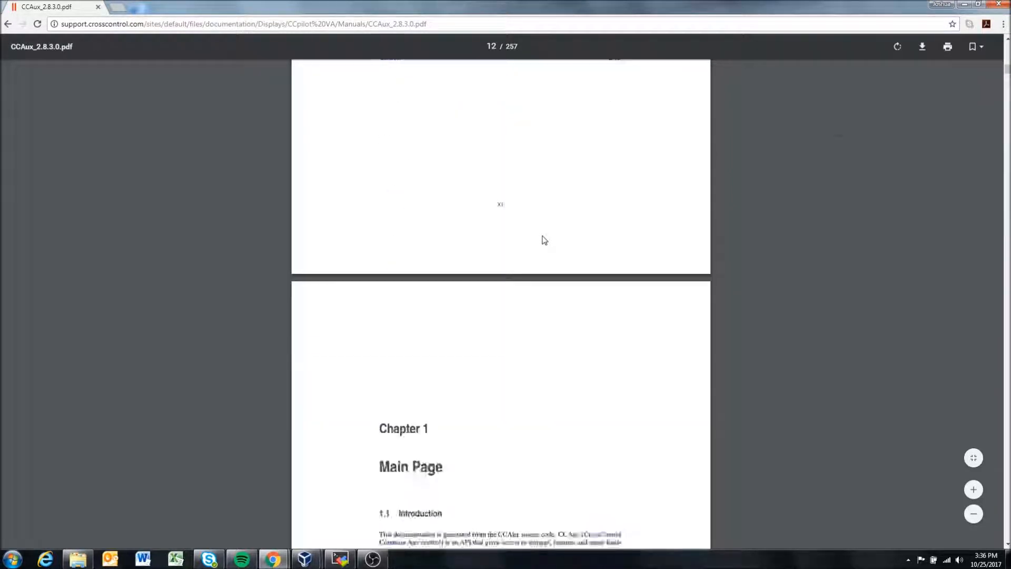
{"action": "scroll", "scroll_direction": "down", "scroll_amount": 3}
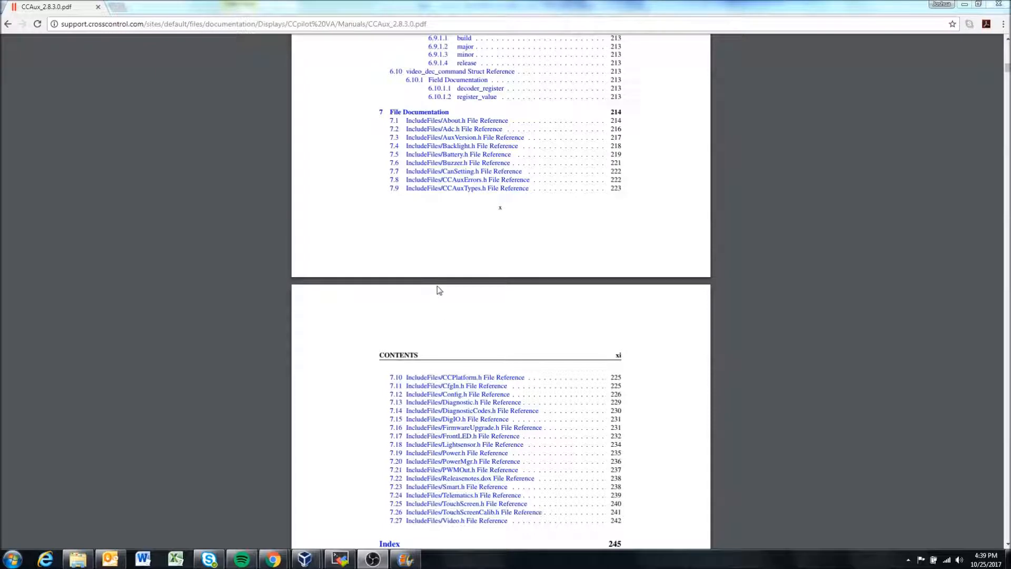
{"action": "mouse_move", "coordinate": [425, 250]}
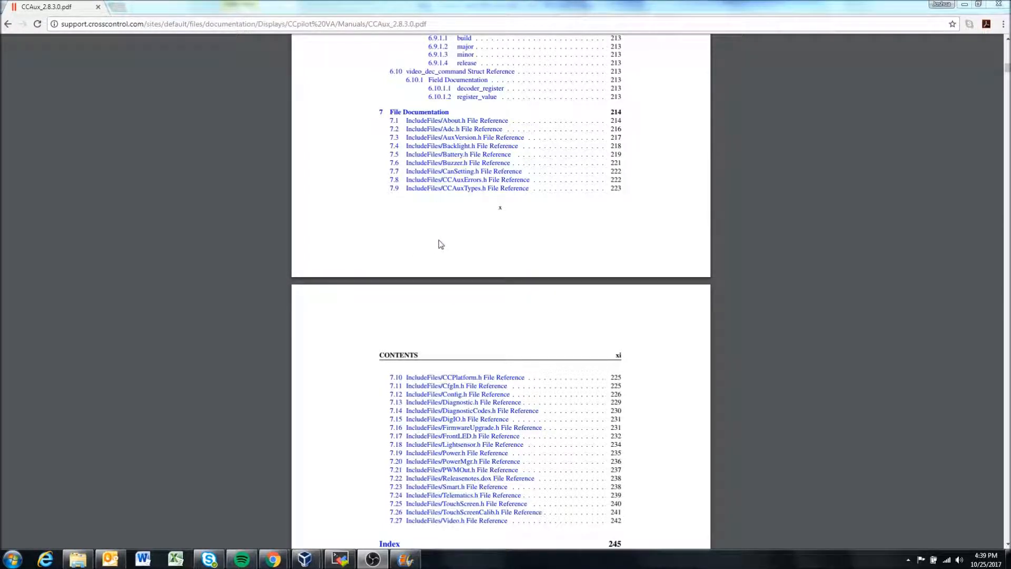
{"action": "mouse_move", "coordinate": [445, 227]}
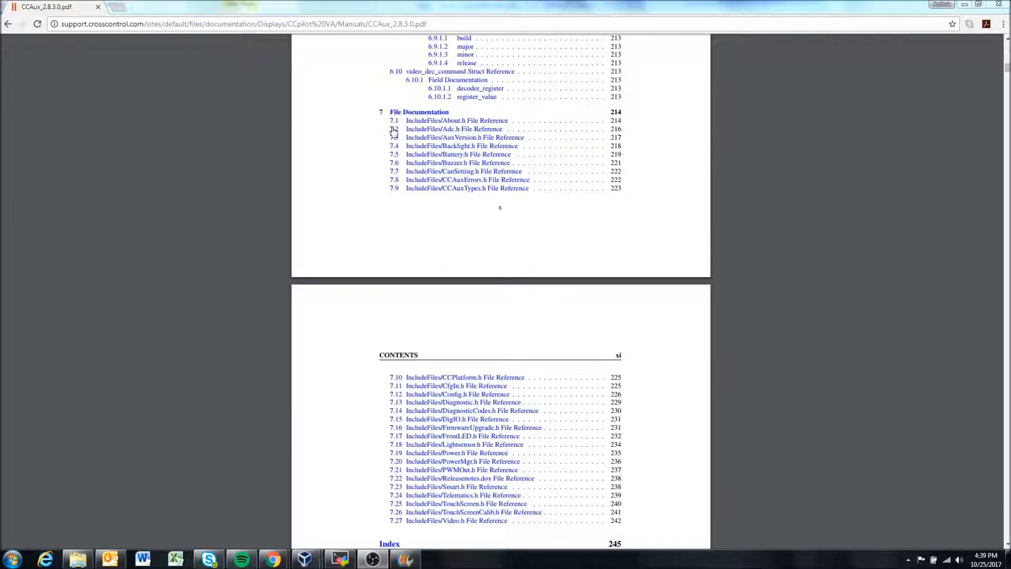
{"action": "mouse_move", "coordinate": [443, 155]}
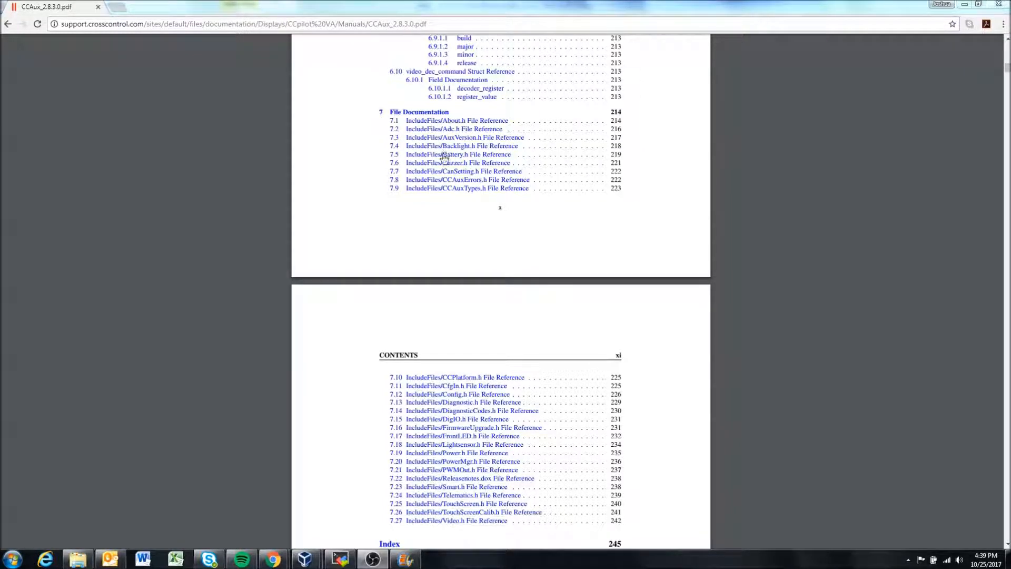
{"action": "mouse_move", "coordinate": [439, 195]}
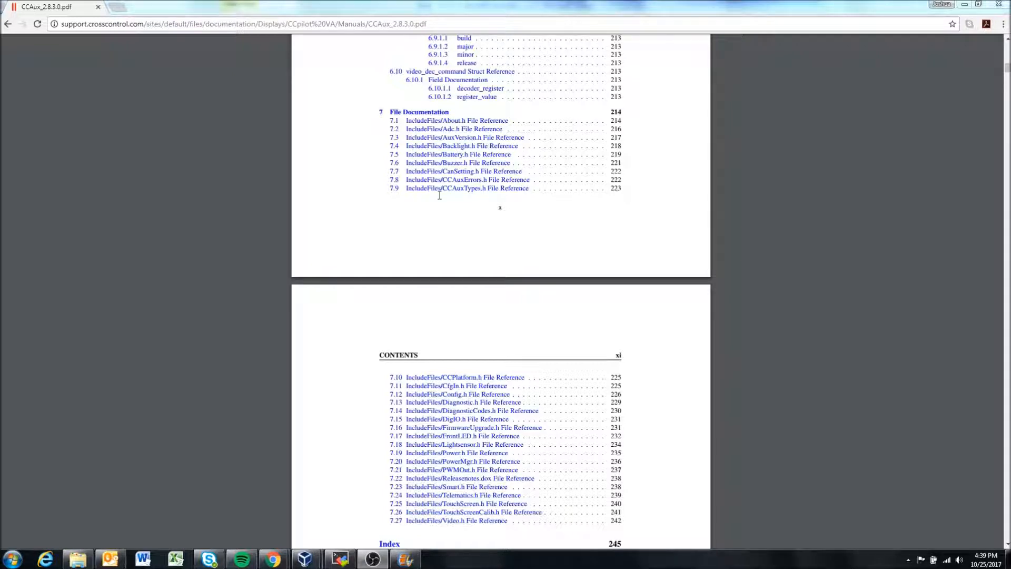
{"action": "mouse_move", "coordinate": [436, 162]}
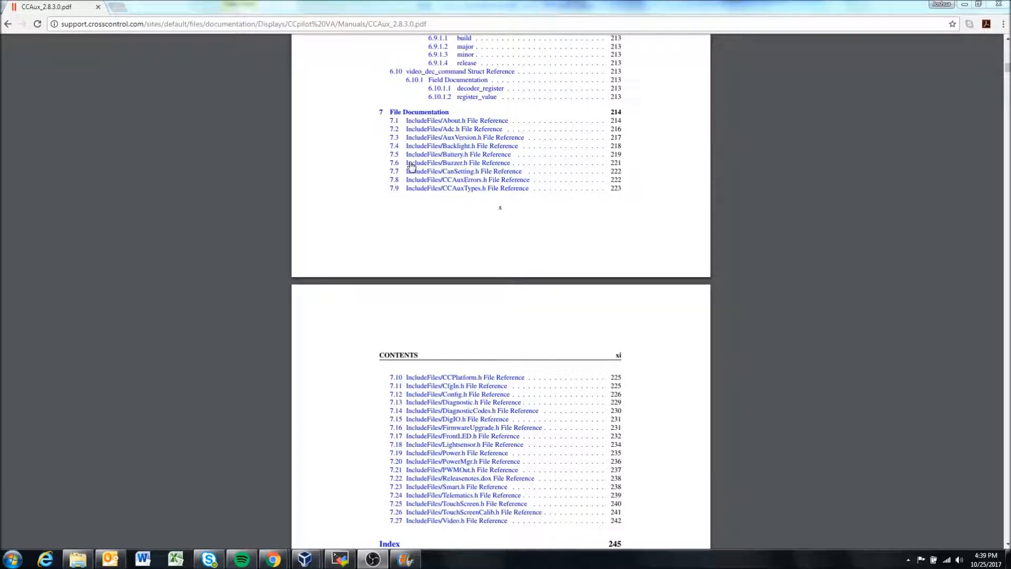
{"action": "mouse_move", "coordinate": [444, 179]}
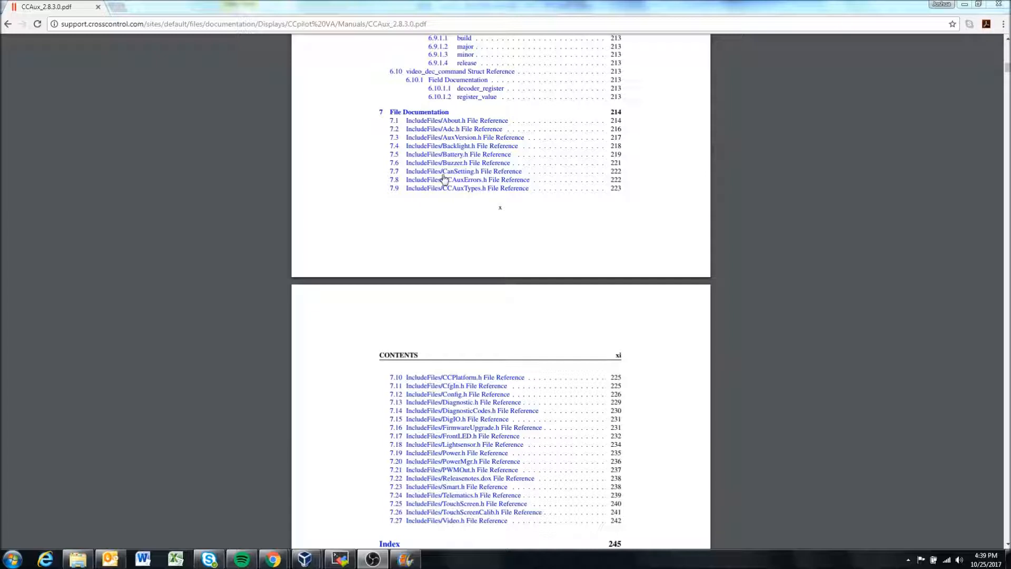
{"action": "mouse_move", "coordinate": [447, 177]}
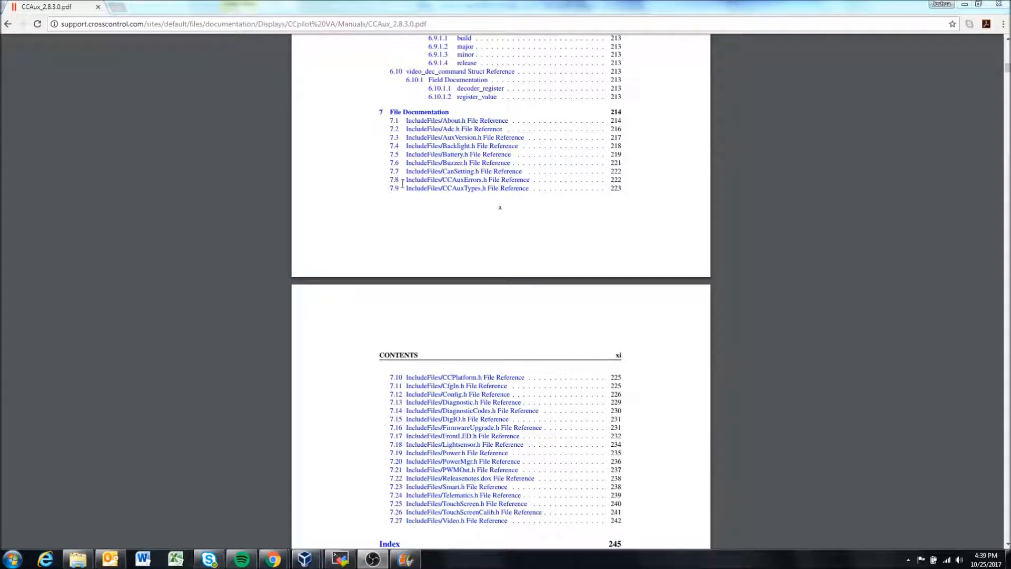
{"action": "mouse_move", "coordinate": [484, 427]}
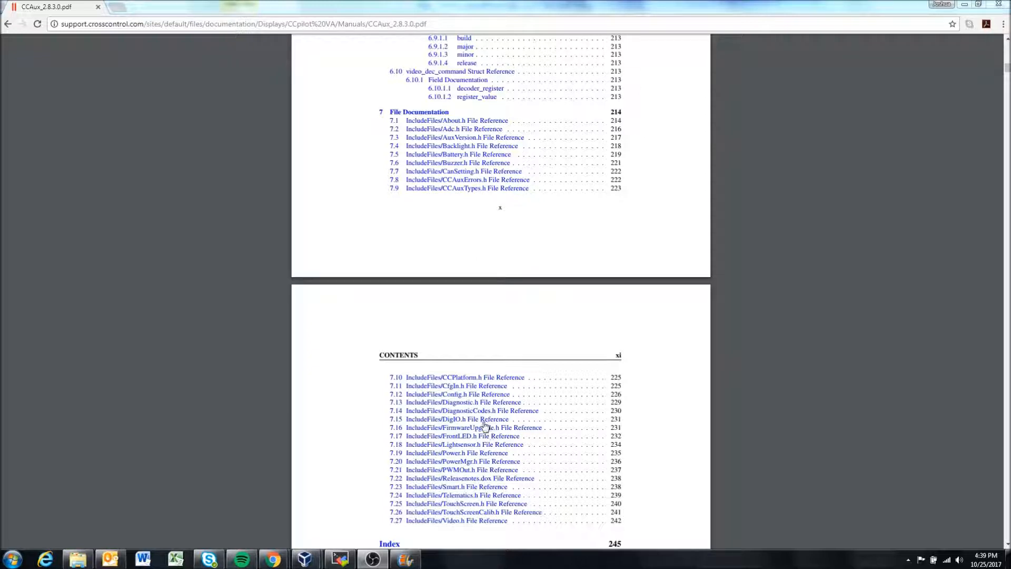